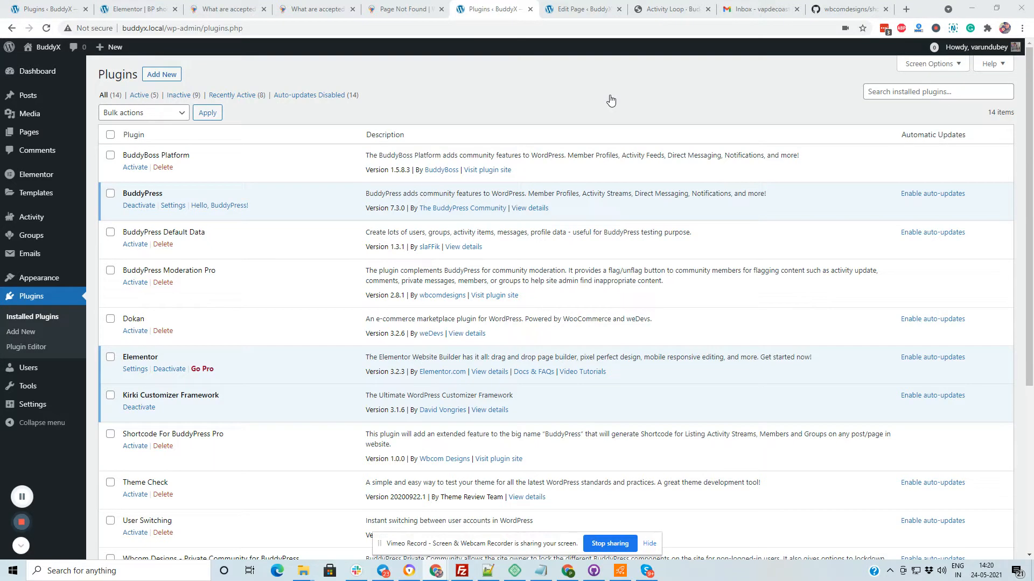
Step: Leave the Plugins screen for Pages > All Pages, listing the site's 16 pages
{"action": "scroll", "scroll_direction": "down", "scroll_amount": 3}
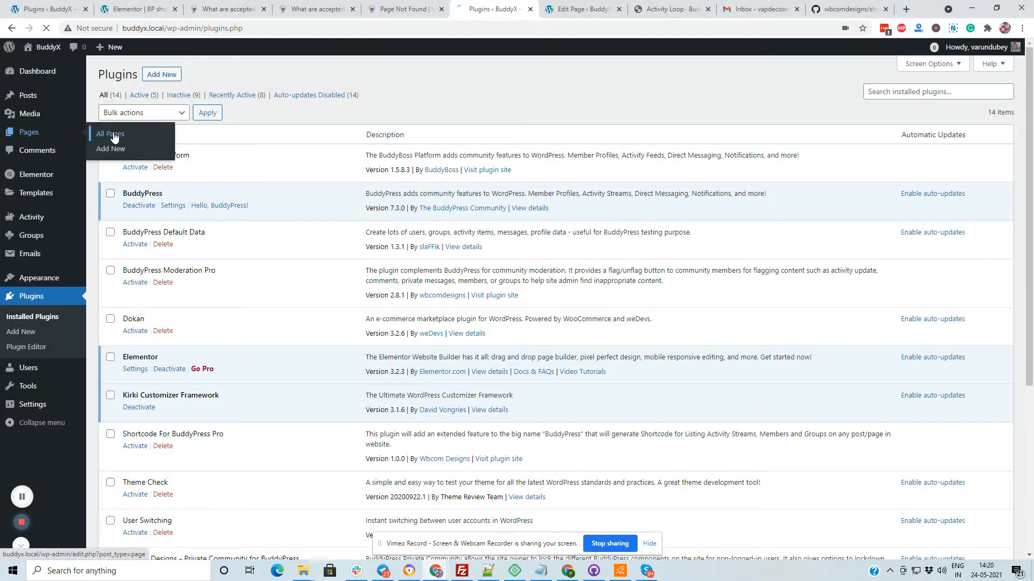
{"action": "left_click", "coordinate": [109, 134]}
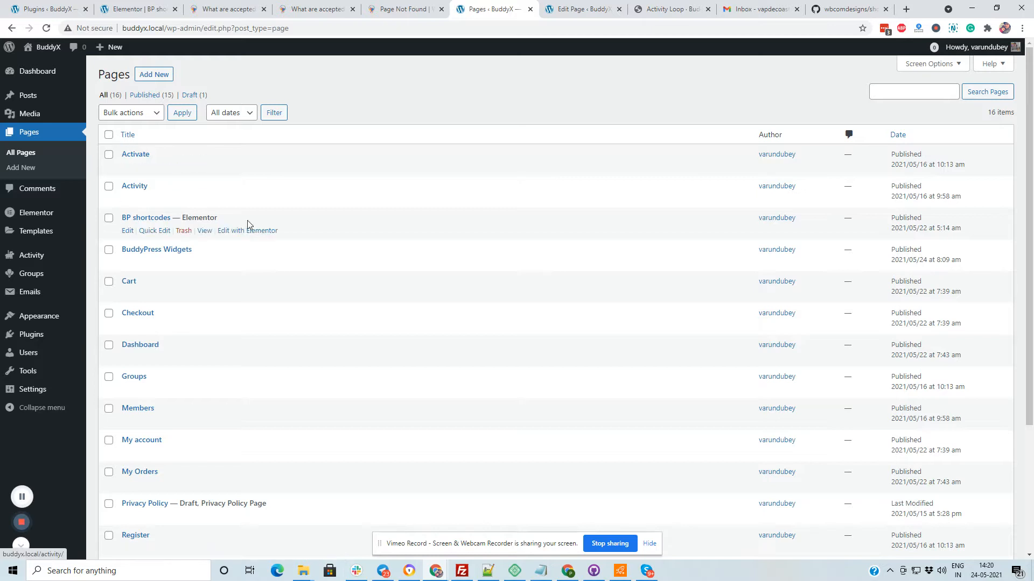
{"action": "mouse_move", "coordinate": [259, 234]}
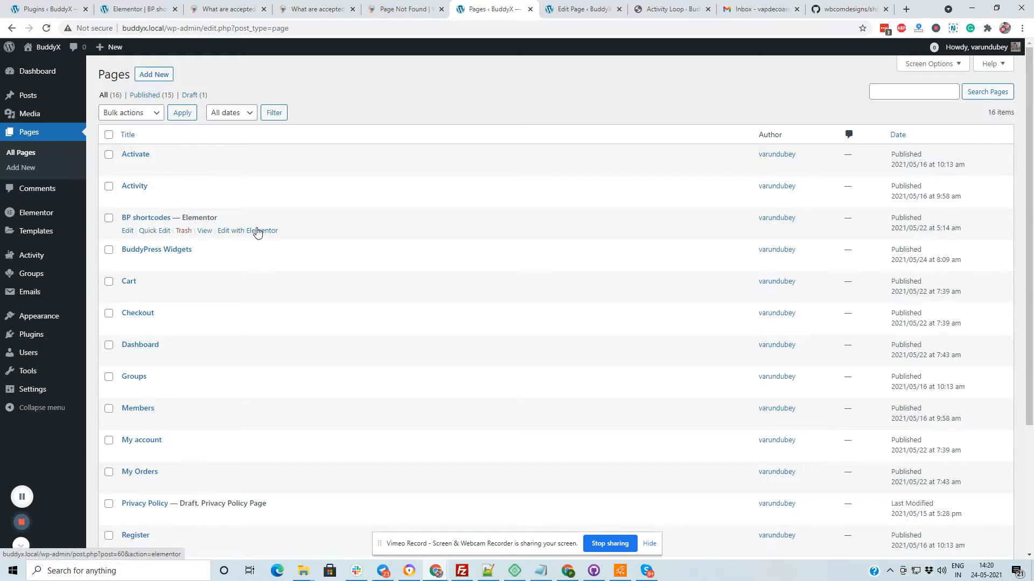
Step: Edit BP shortcodes with Elementor and add the BuddyPress Activity List and Members List widgets
{"action": "left_click", "coordinate": [247, 231]}
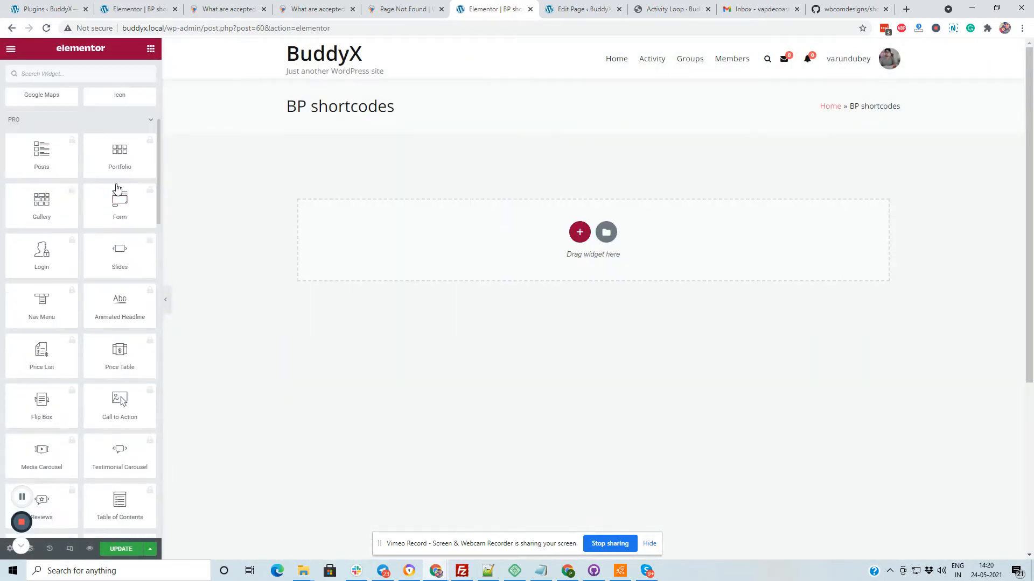
{"action": "scroll", "scroll_direction": "down", "scroll_amount": 3}
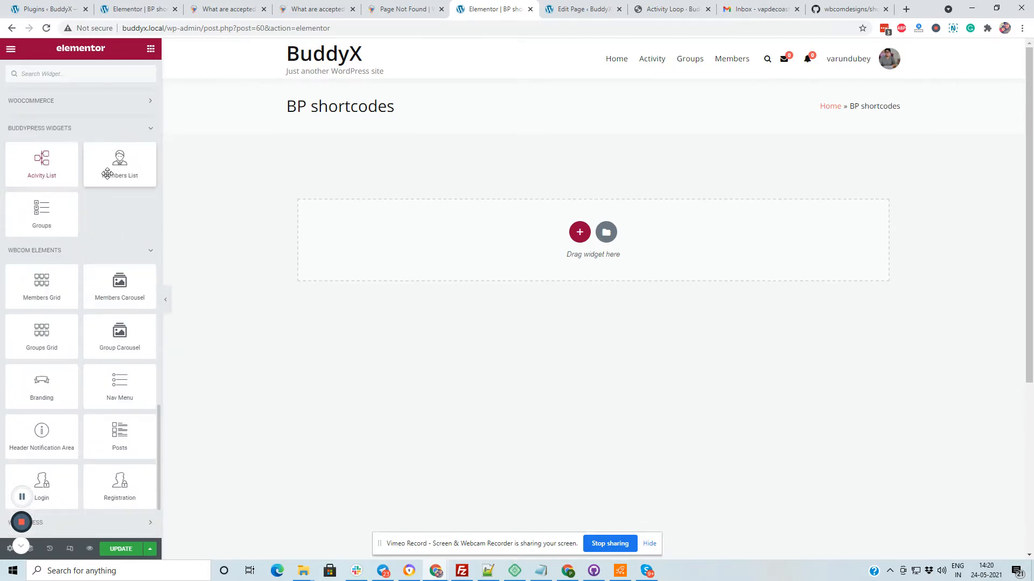
{"action": "mouse_move", "coordinate": [56, 218]}
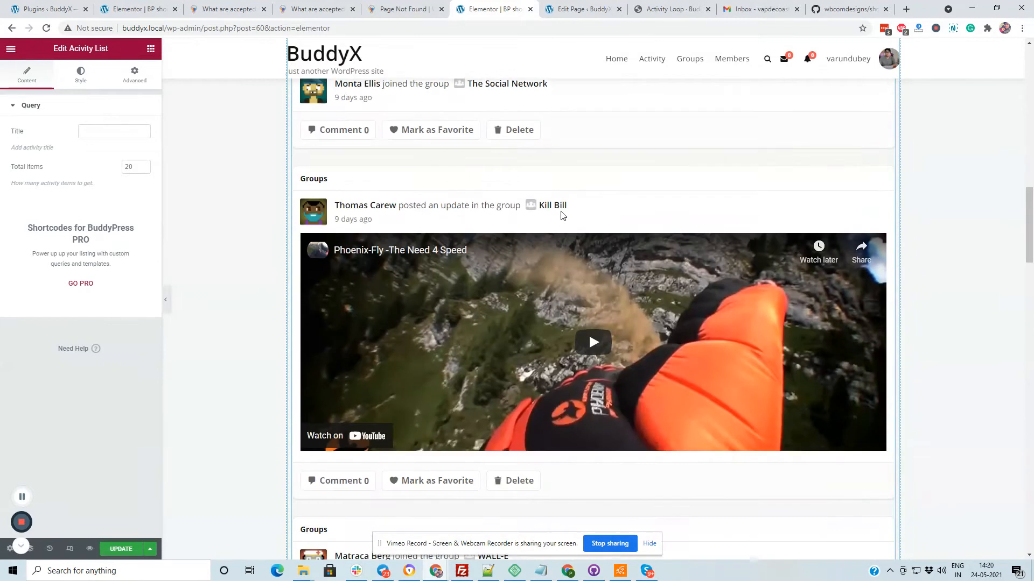
{"action": "scroll", "scroll_direction": "down", "scroll_amount": 3}
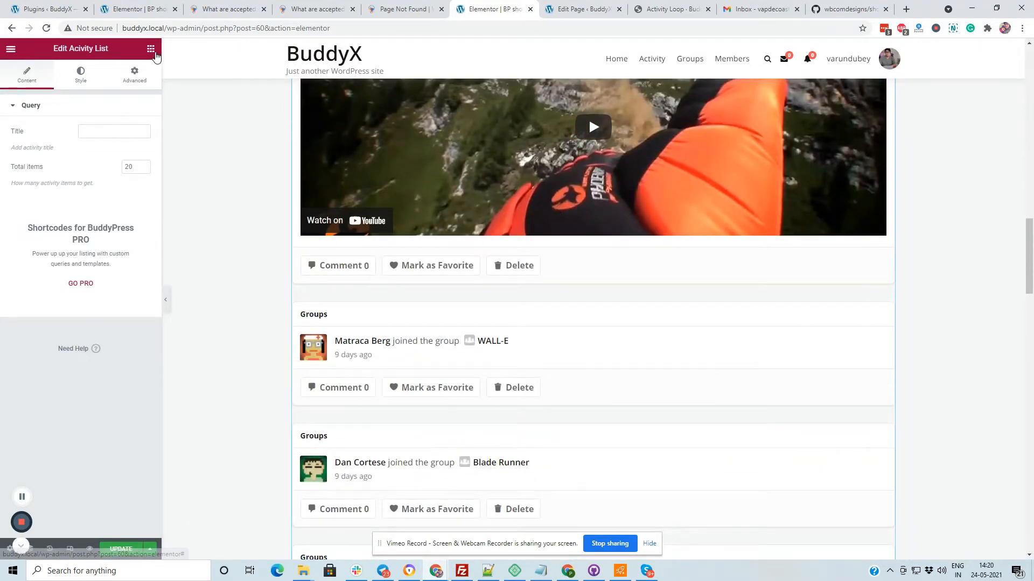
{"action": "left_click", "coordinate": [150, 49]}
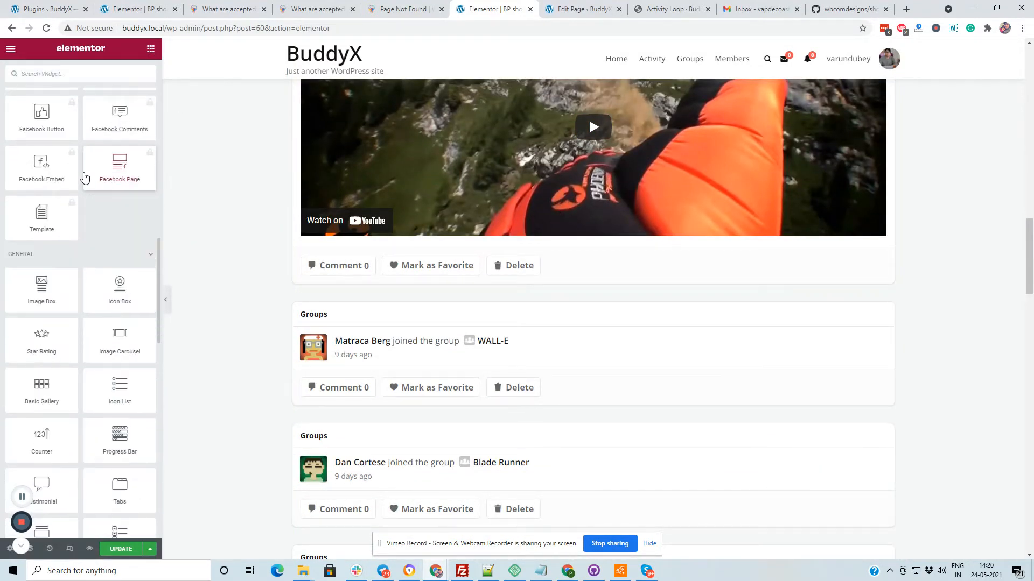
{"action": "scroll", "scroll_direction": "down", "scroll_amount": 3}
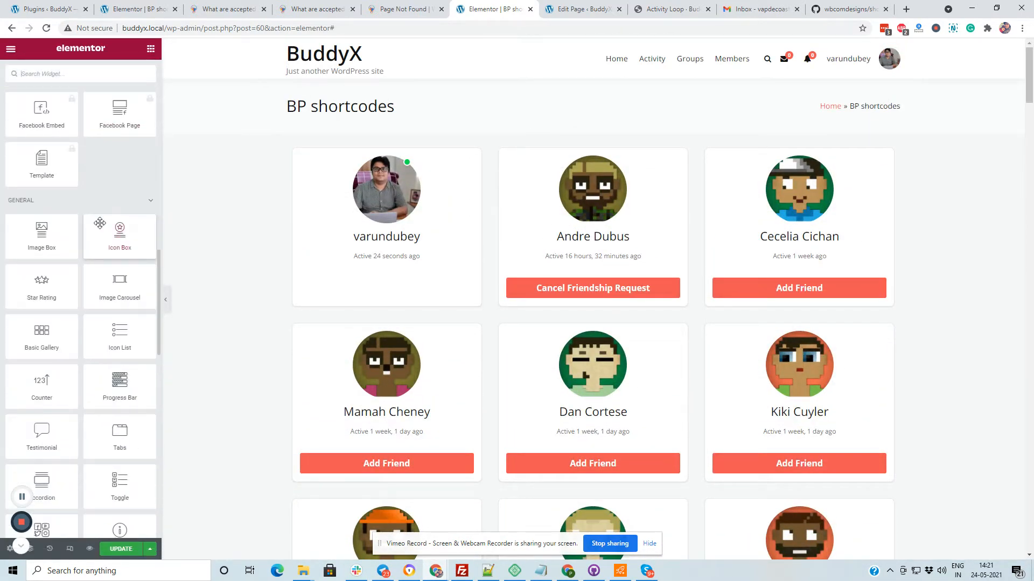
Step: Add the Groups widget, limit groups and members per page to 6, and update the page
{"action": "scroll", "scroll_direction": "down", "scroll_amount": 3}
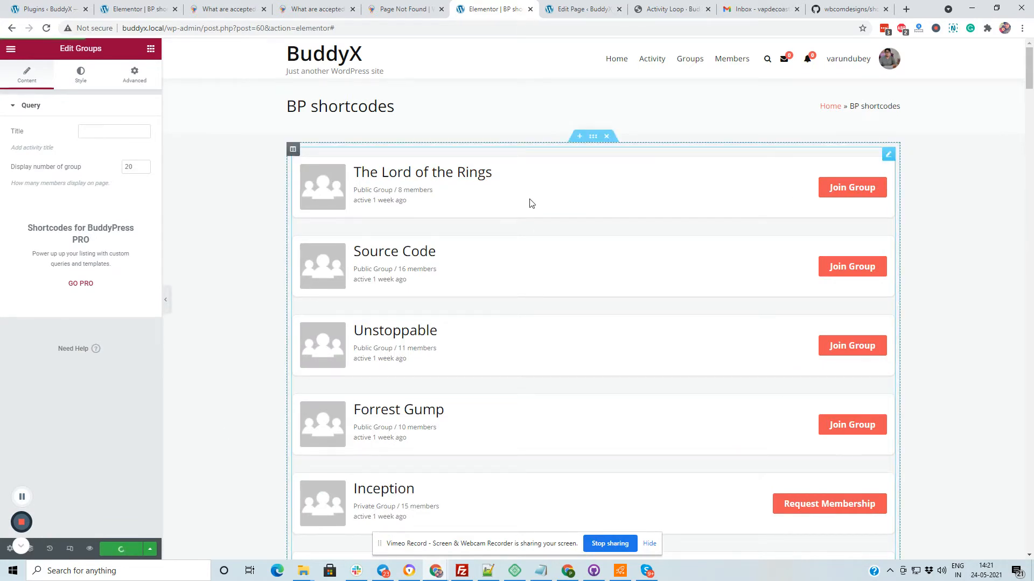
{"action": "scroll", "scroll_direction": "down", "scroll_amount": 3}
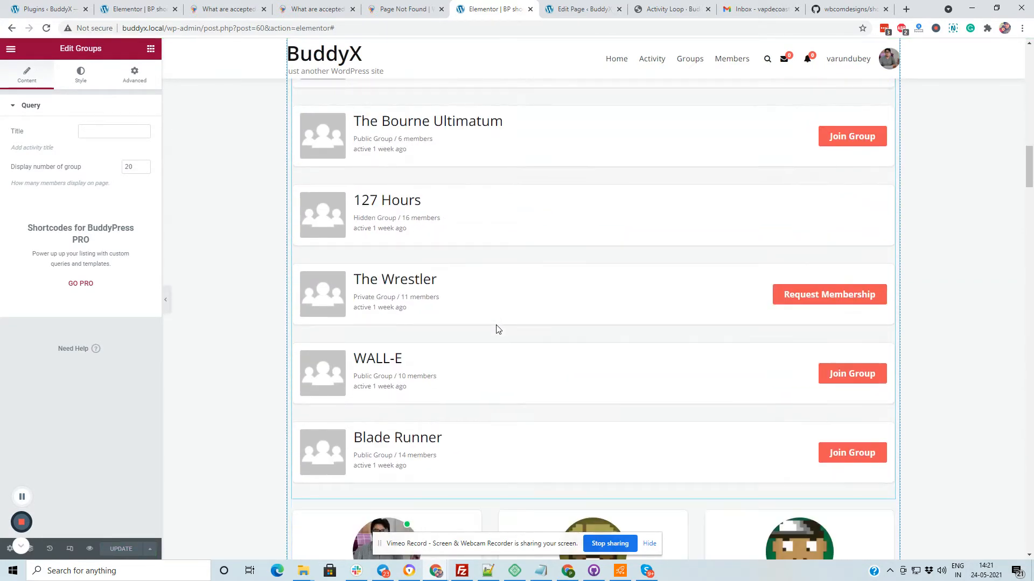
{"action": "scroll", "scroll_direction": "down", "scroll_amount": 3}
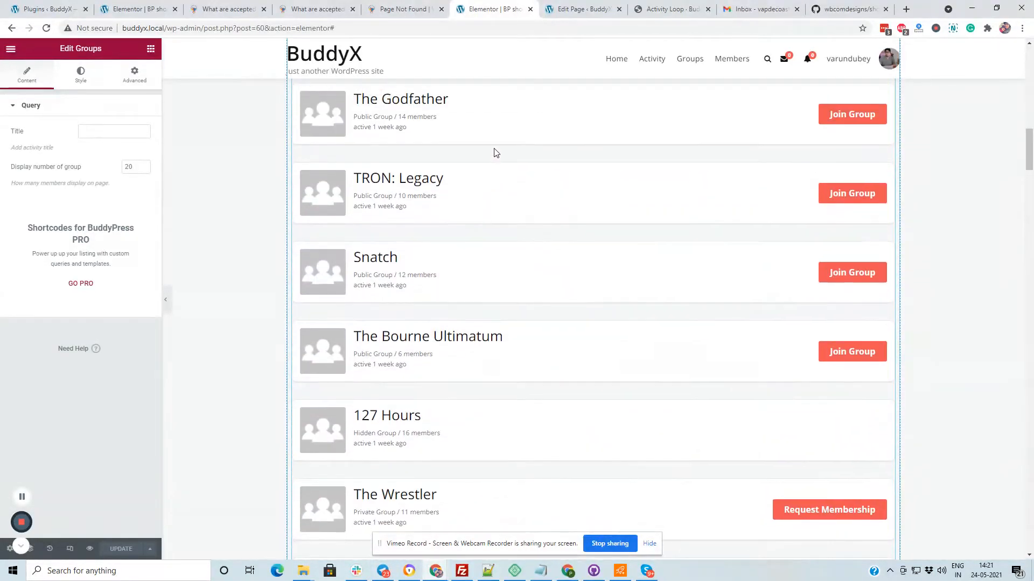
{"action": "left_click", "coordinate": [133, 166]}
{"action": "type", "text": "6"}
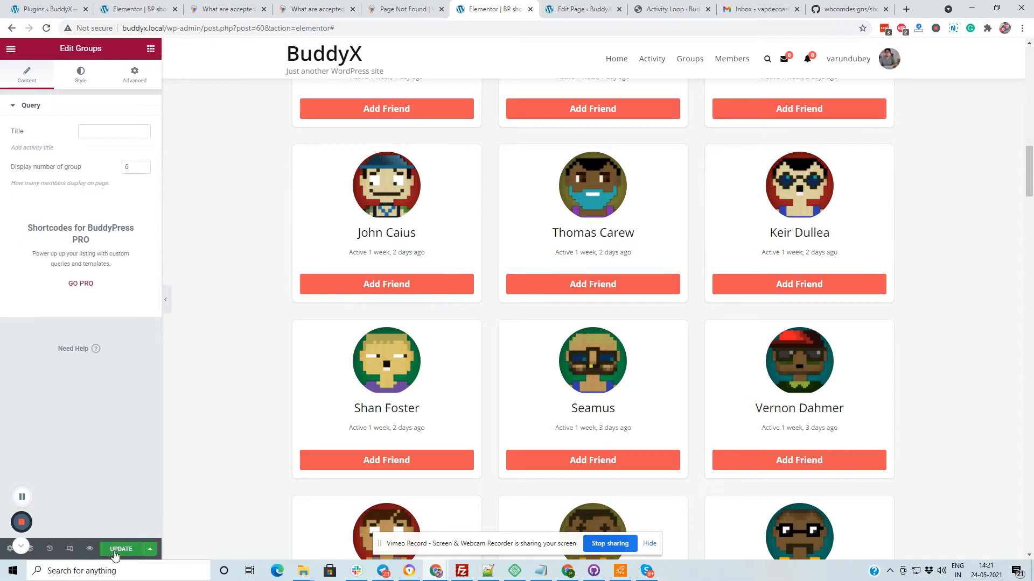
{"action": "left_click", "coordinate": [120, 548]}
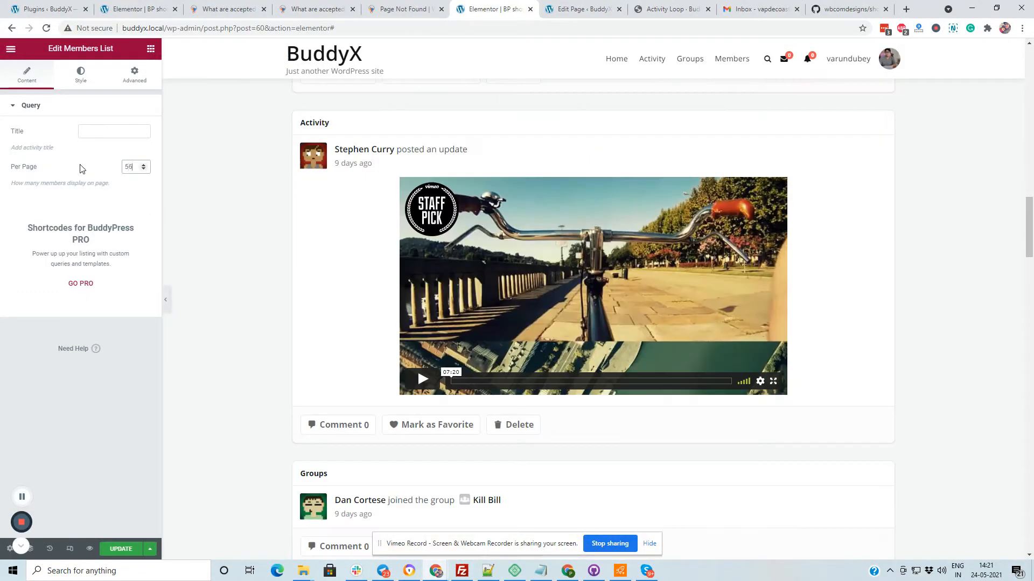
{"action": "type", "text": "6"}
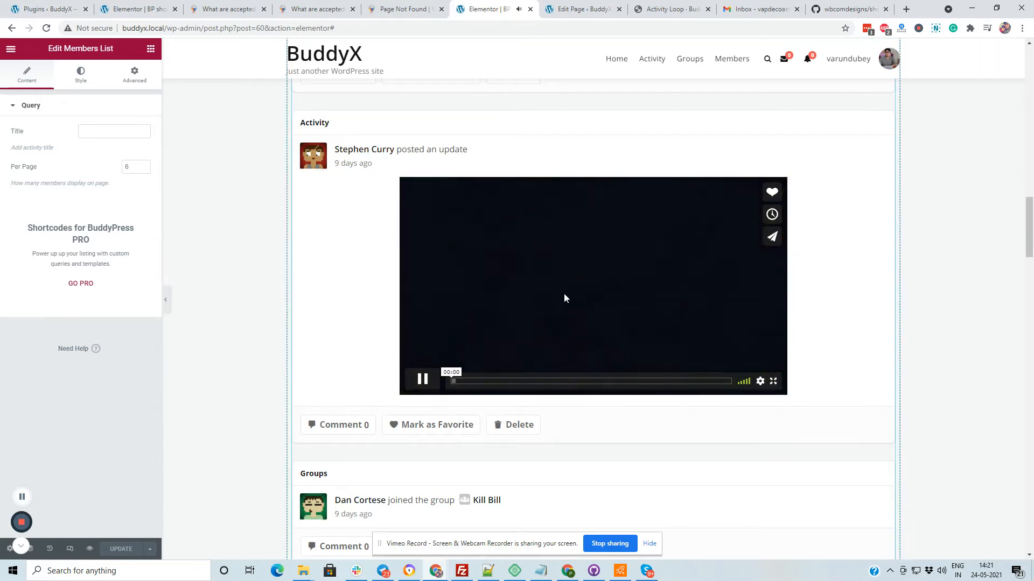
{"action": "scroll", "scroll_direction": "down", "scroll_amount": 3}
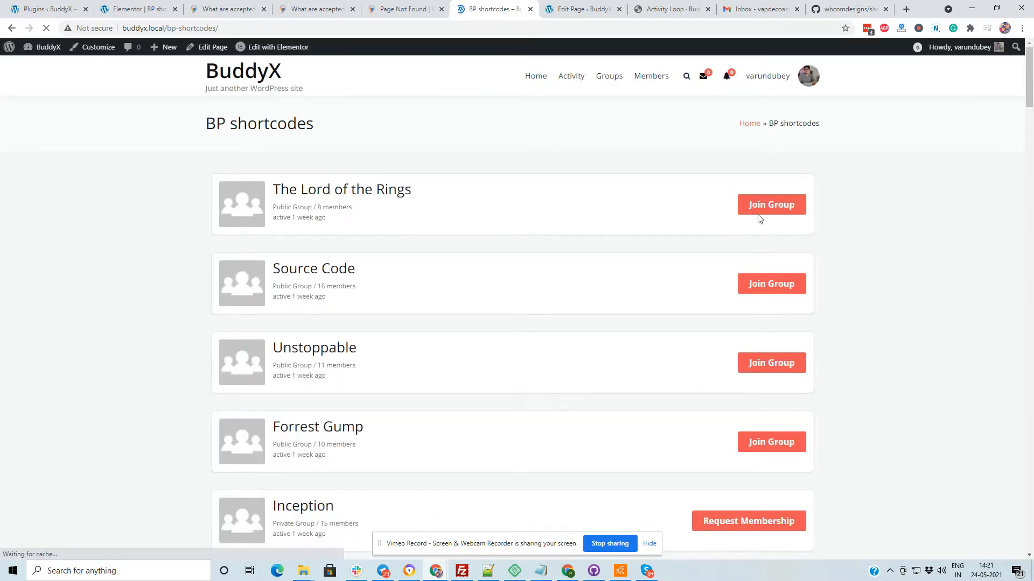
Step: Mark the Hello world activity as favorite and start a comment on the group join activity
{"action": "scroll", "scroll_direction": "down", "scroll_amount": 3}
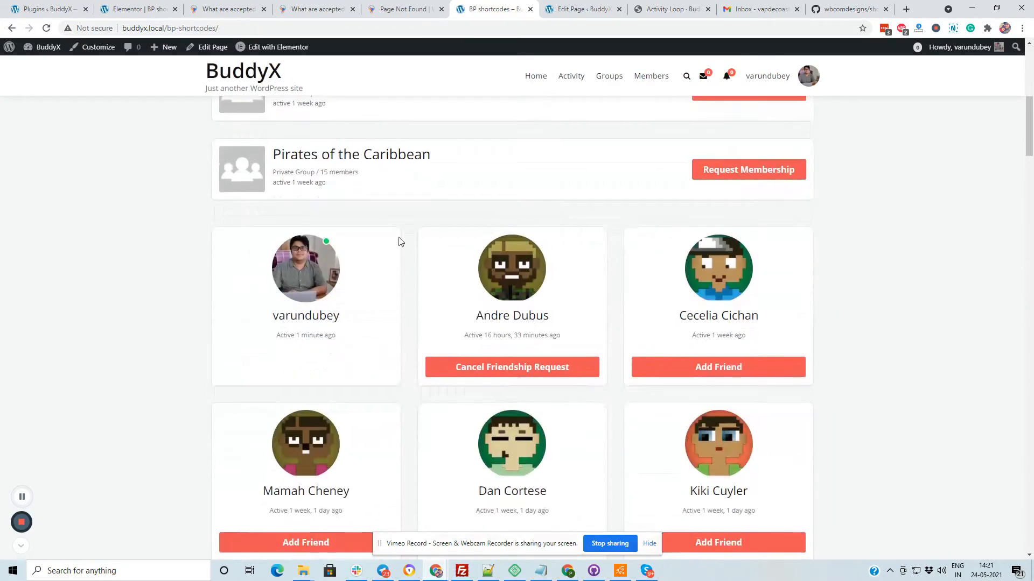
{"action": "scroll", "scroll_direction": "down", "scroll_amount": 3}
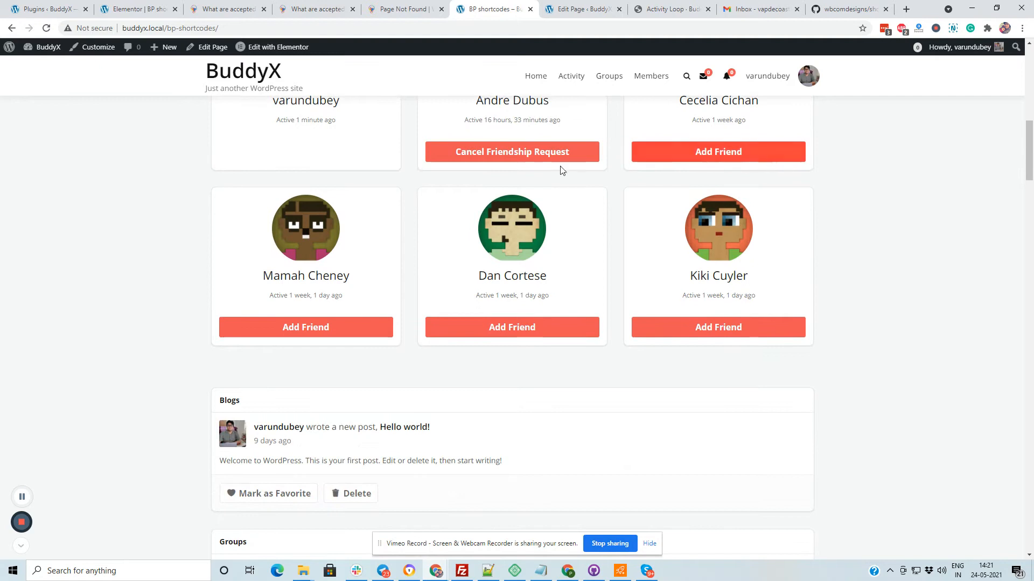
{"action": "scroll", "scroll_direction": "down", "scroll_amount": 3}
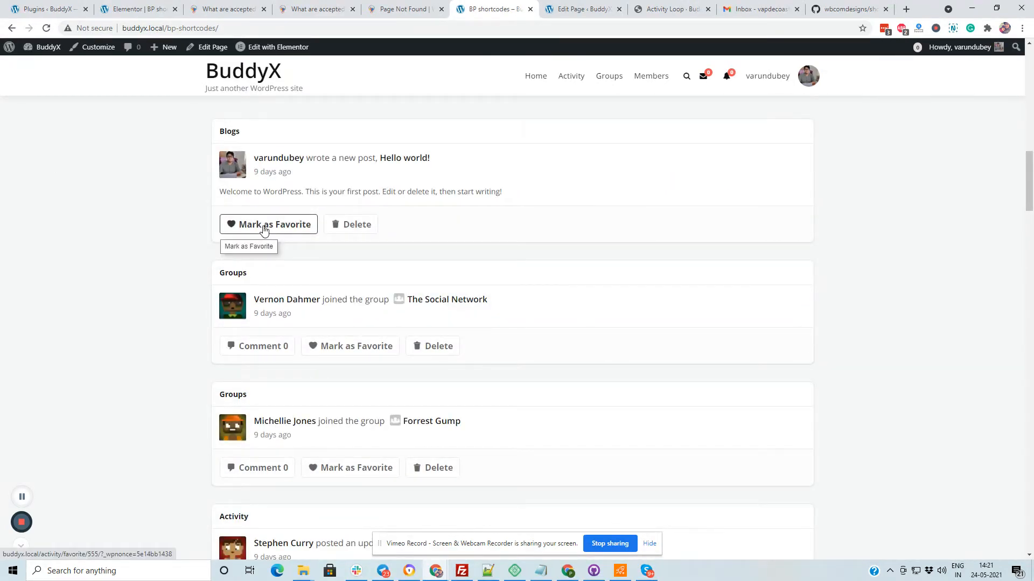
{"action": "left_click", "coordinate": [268, 224]}
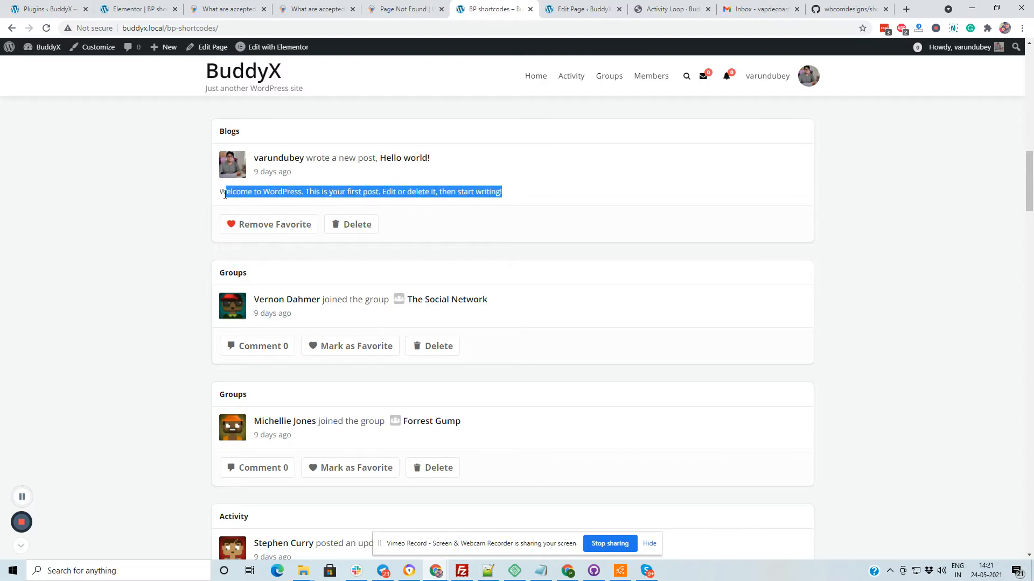
{"action": "left_click", "coordinate": [256, 347]}
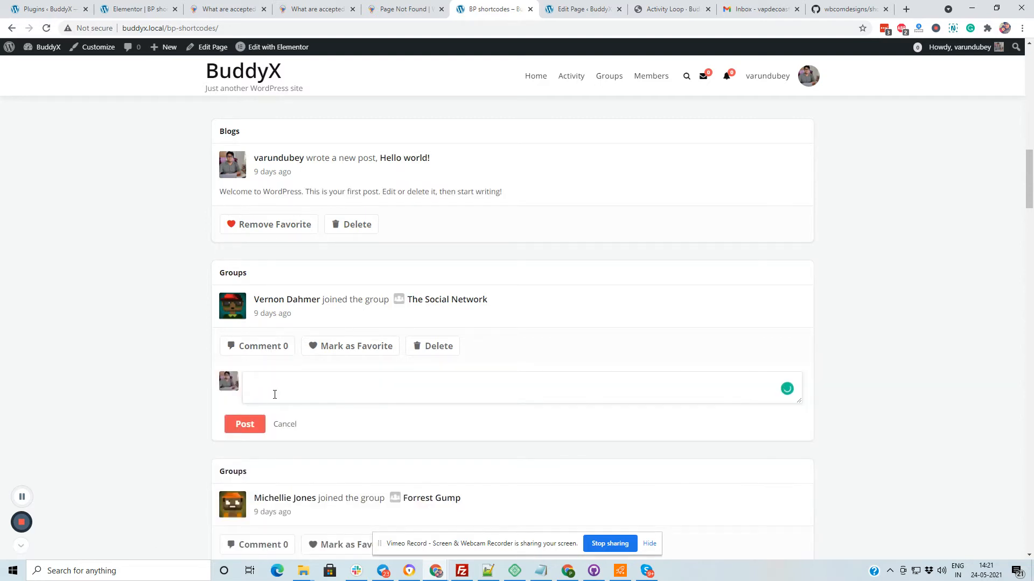
{"action": "left_click", "coordinate": [244, 425]}
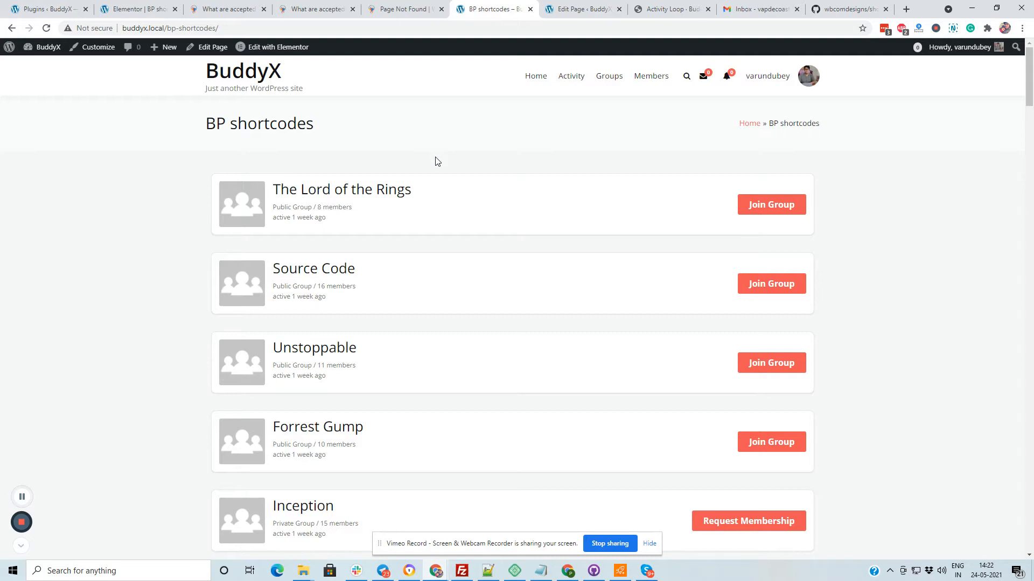
{"action": "mouse_move", "coordinate": [433, 157]}
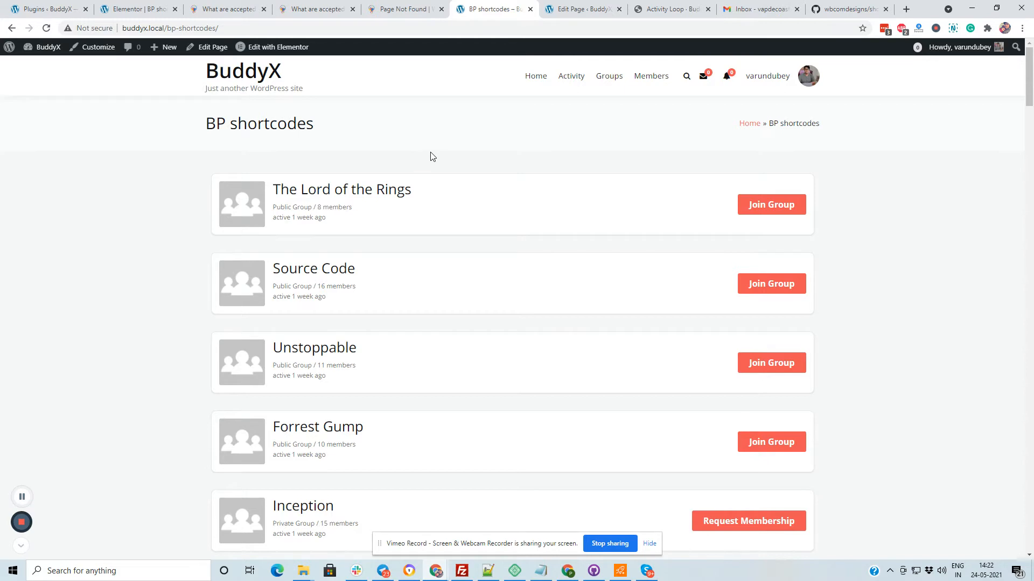
Step: Scroll the refreshed page to the activity stream showing the reply and Remove Favorite labels
{"action": "scroll", "scroll_direction": "down", "scroll_amount": 3}
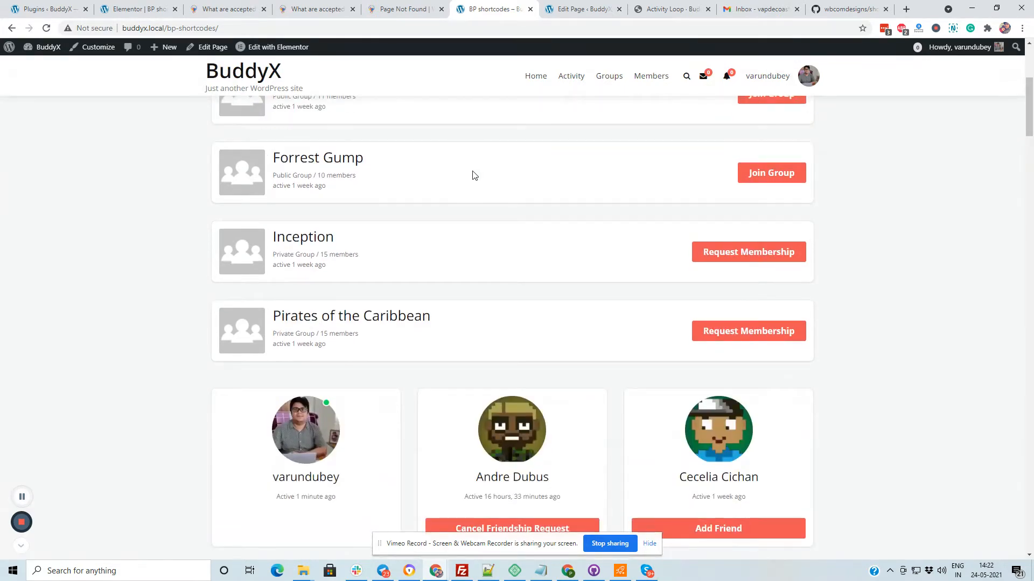
{"action": "scroll", "scroll_direction": "down", "scroll_amount": 3}
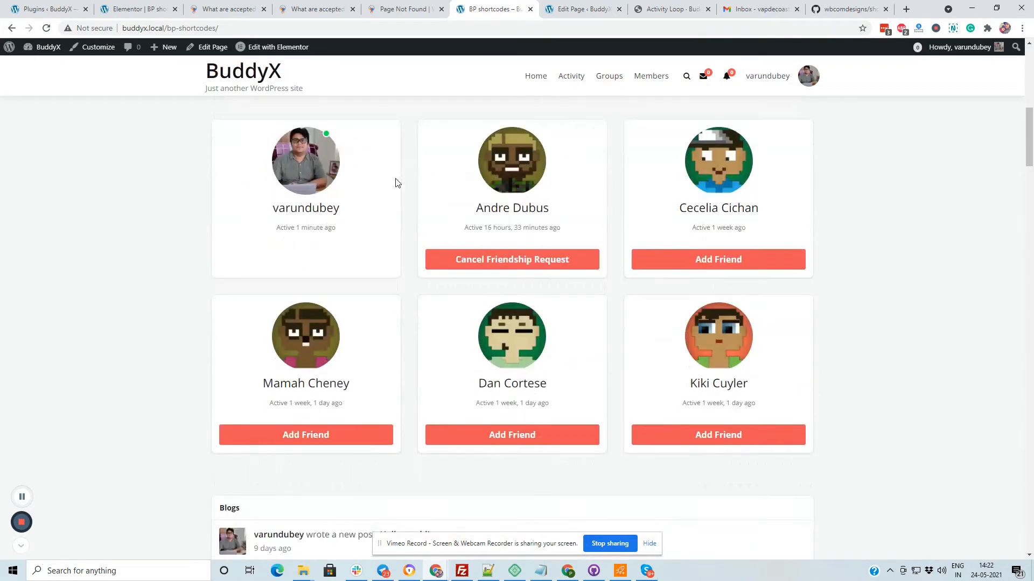
{"action": "scroll", "scroll_direction": "down", "scroll_amount": 3}
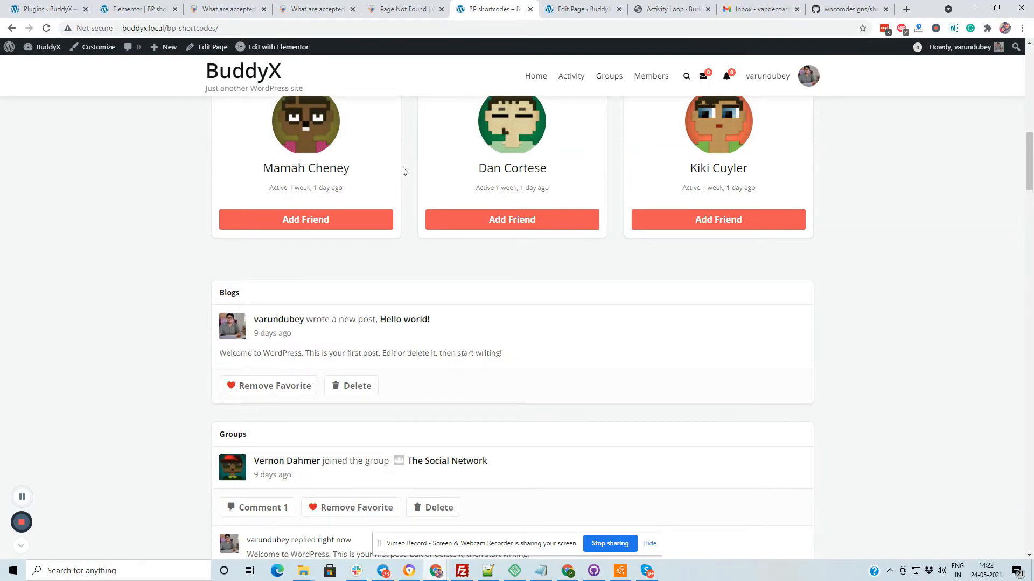
{"action": "mouse_move", "coordinate": [377, 181]}
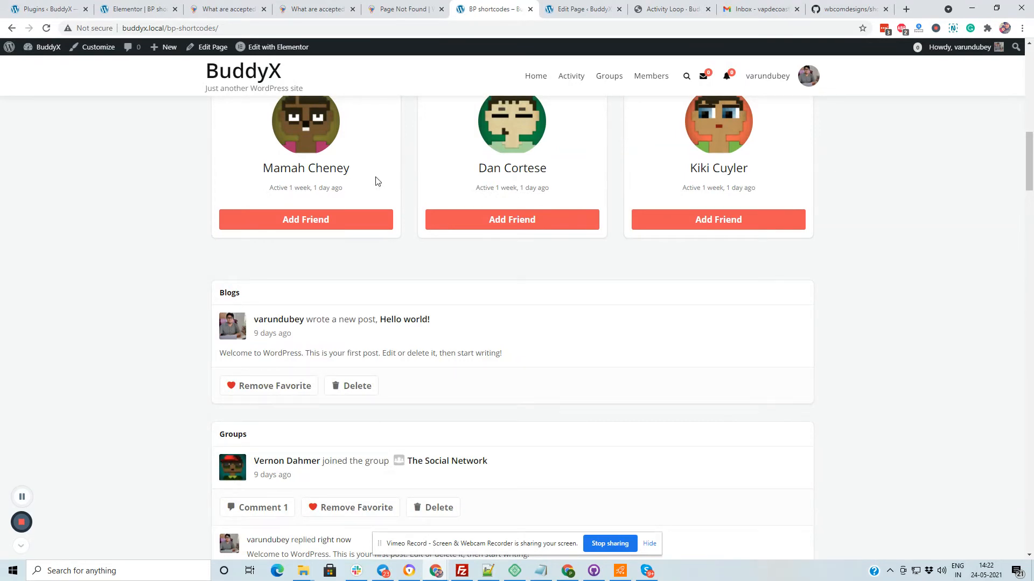
Step: Return to the admin dashboard and activate the BuddyPress Moderation Pro plugin
{"action": "left_click", "coordinate": [41, 47]}
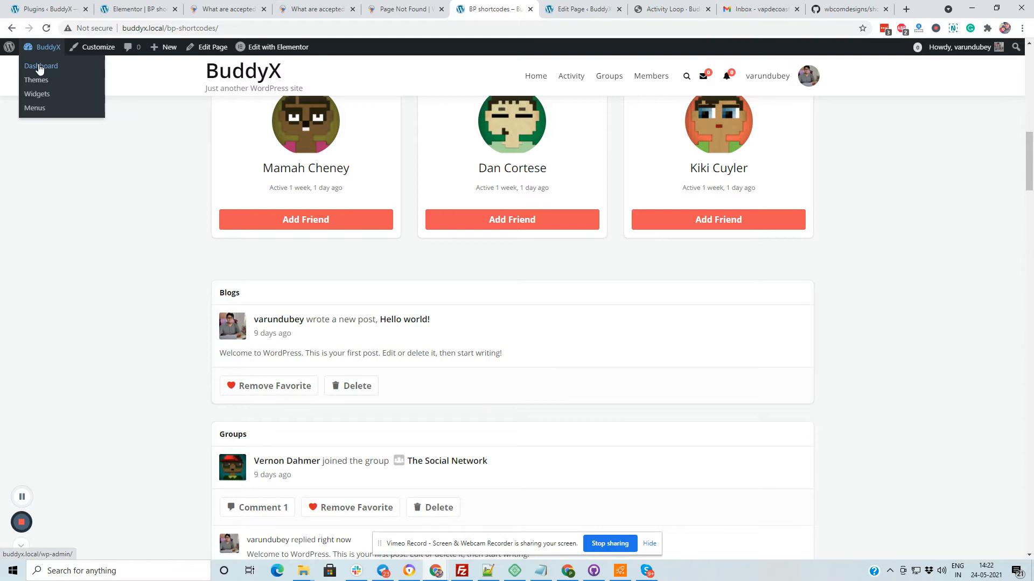
{"action": "left_click", "coordinate": [41, 66]}
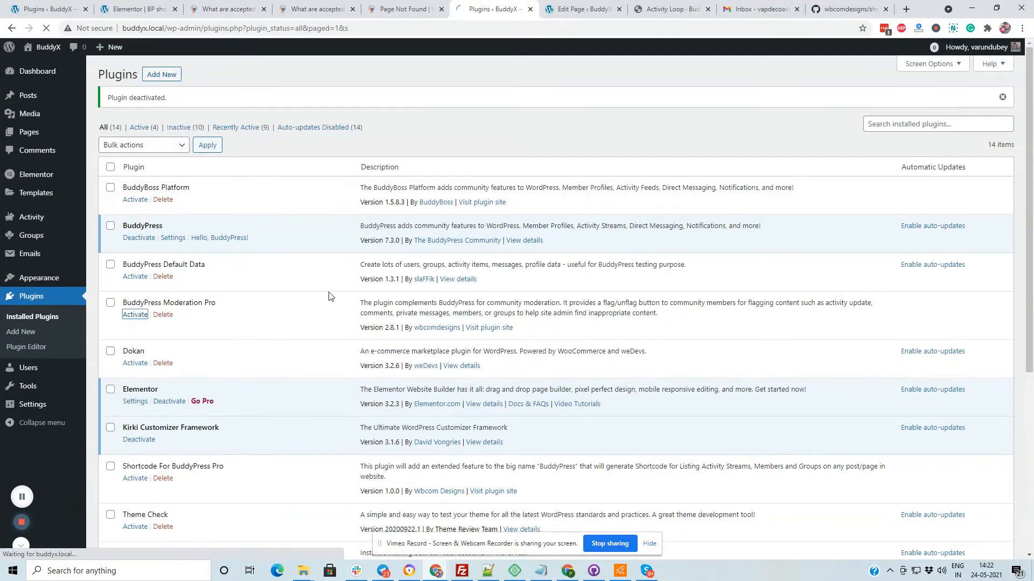
{"action": "left_click", "coordinate": [135, 314]}
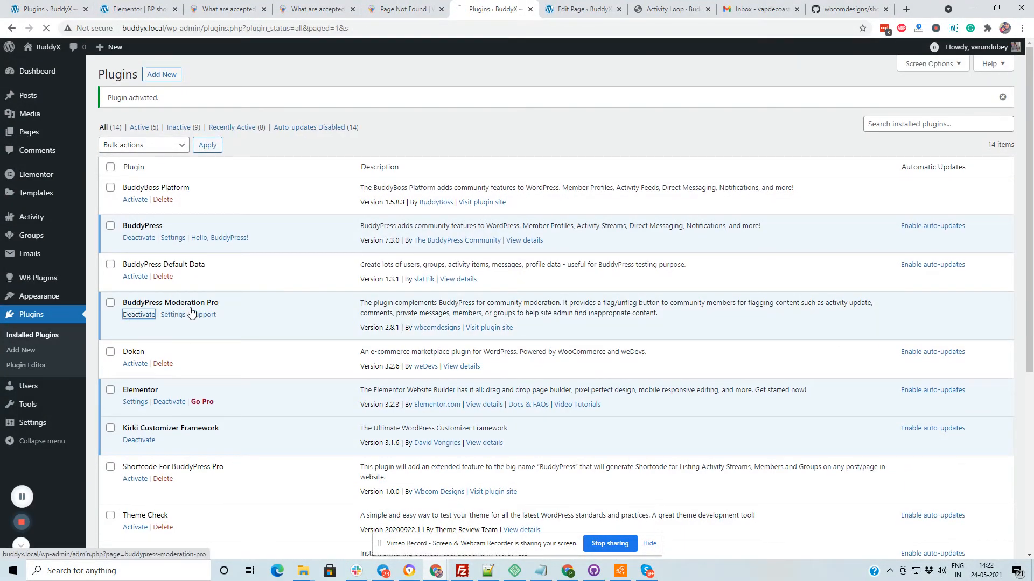
{"action": "scroll", "scroll_direction": "down", "scroll_amount": 3}
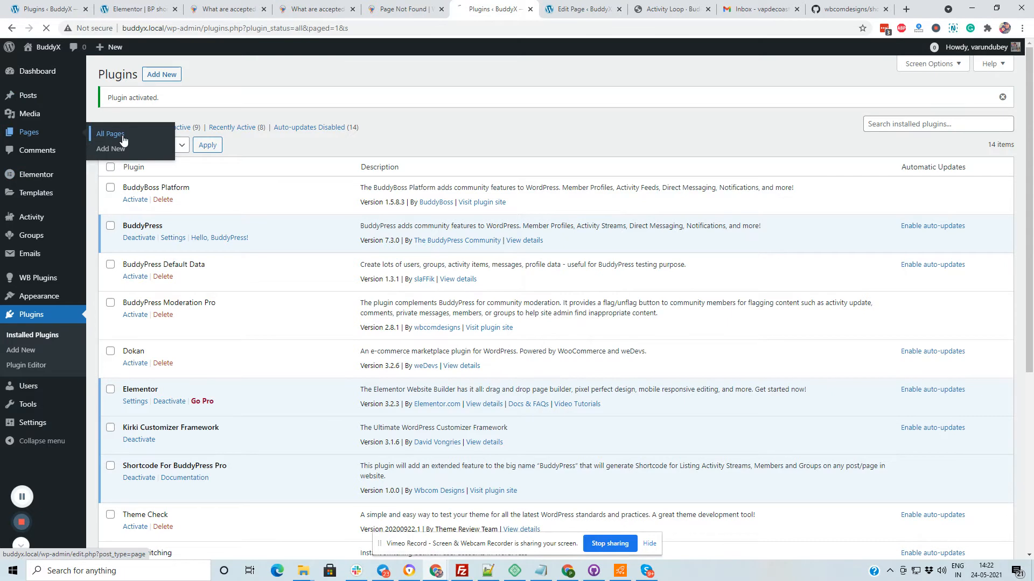
Step: From All Pages, reopen BP shortcodes with Edit with Elementor
{"action": "left_click", "coordinate": [108, 133]}
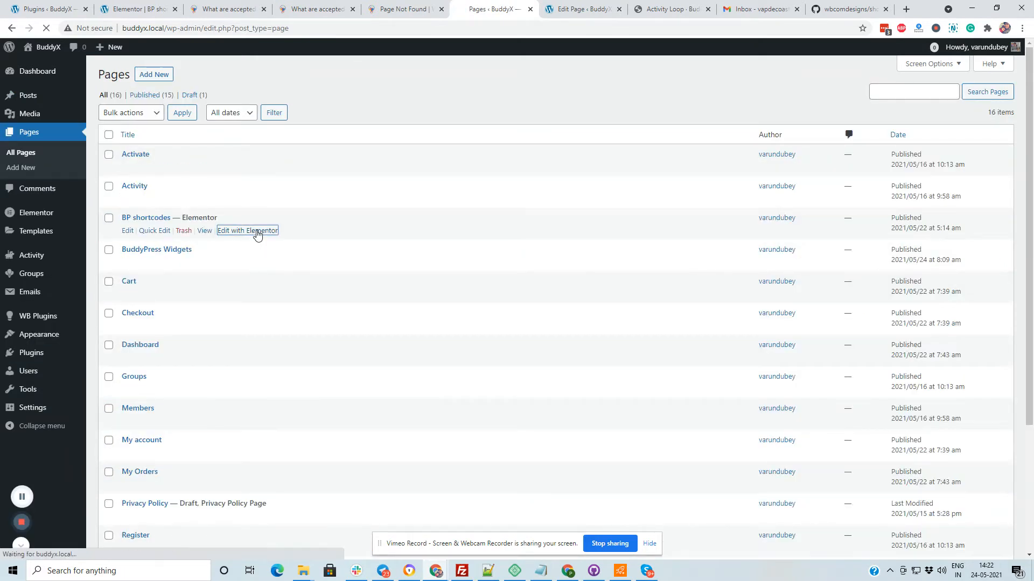
{"action": "left_click", "coordinate": [247, 230]}
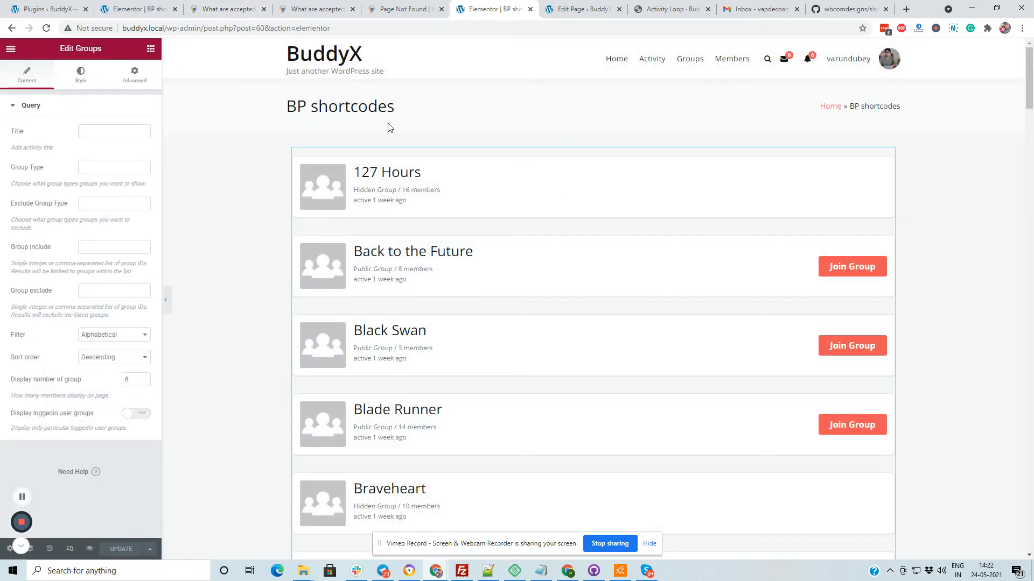
Step: In Edit Groups Query, set sort order Ascending and number of groups to 6
{"action": "left_click", "coordinate": [586, 346]}
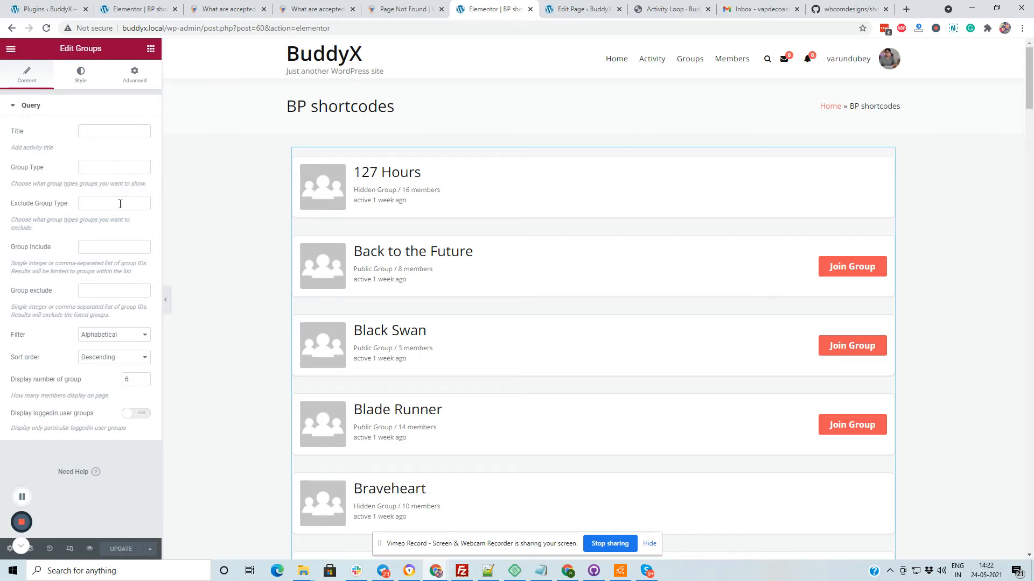
{"action": "mouse_move", "coordinate": [114, 208]}
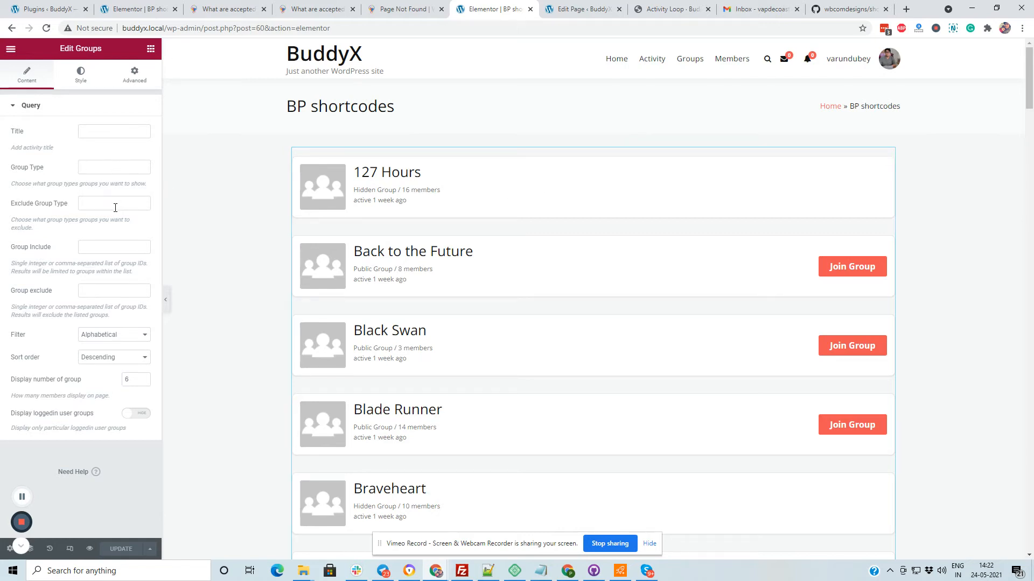
{"action": "left_click", "coordinate": [463, 349]}
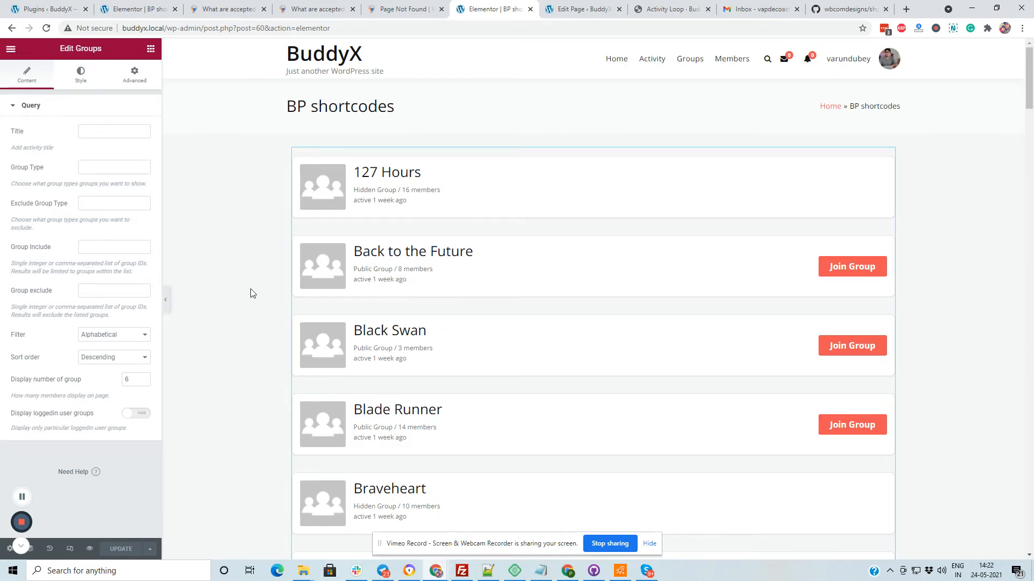
{"action": "left_click", "coordinate": [114, 334]}
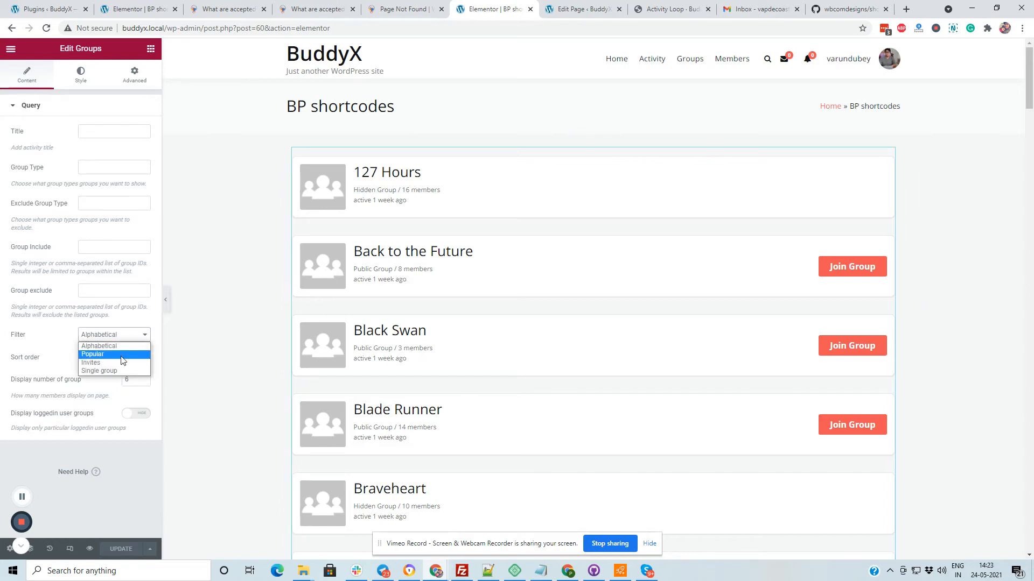
{"action": "left_click", "coordinate": [114, 357]}
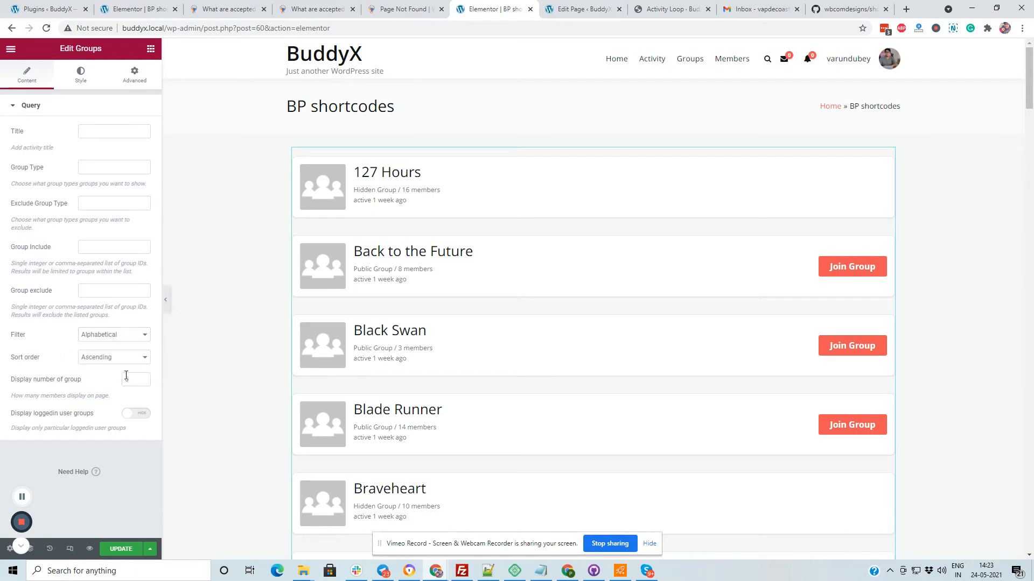
{"action": "type", "text": "6"}
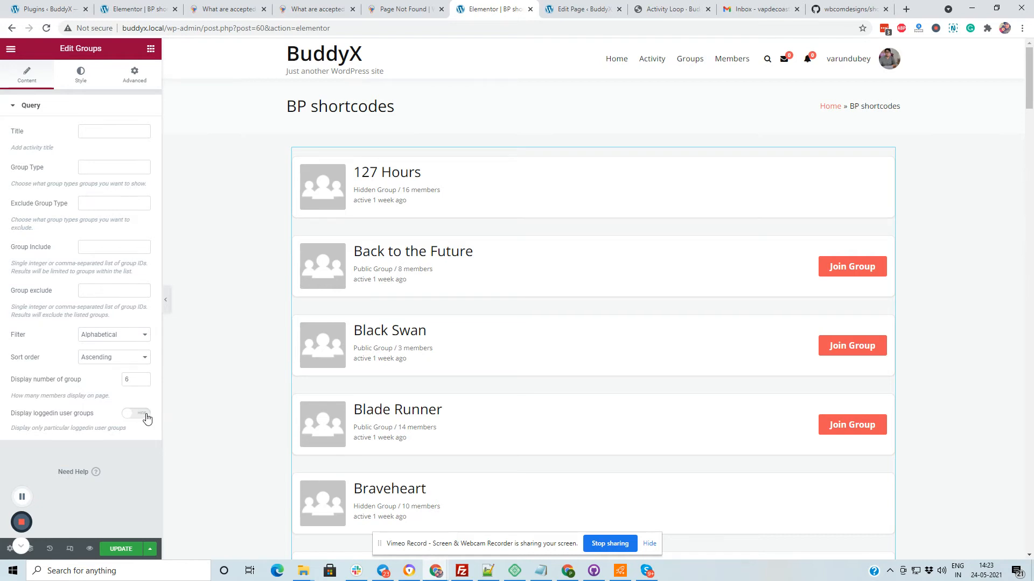
Step: Toggle 'Display loggedin user groups' on to show only Rocky, then back off
{"action": "left_click", "coordinate": [136, 413]}
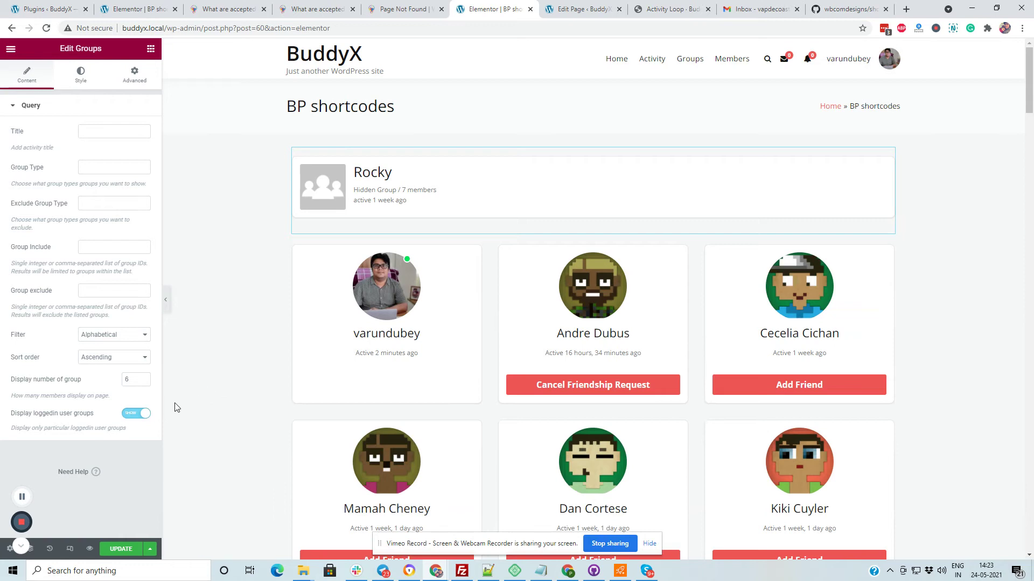
{"action": "mouse_move", "coordinate": [133, 417]}
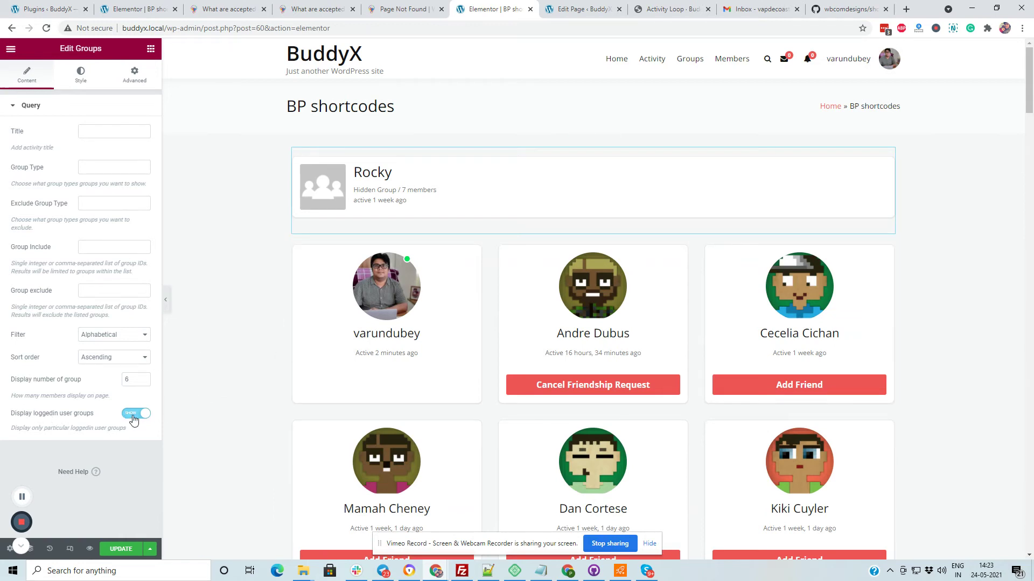
{"action": "left_click", "coordinate": [136, 414]}
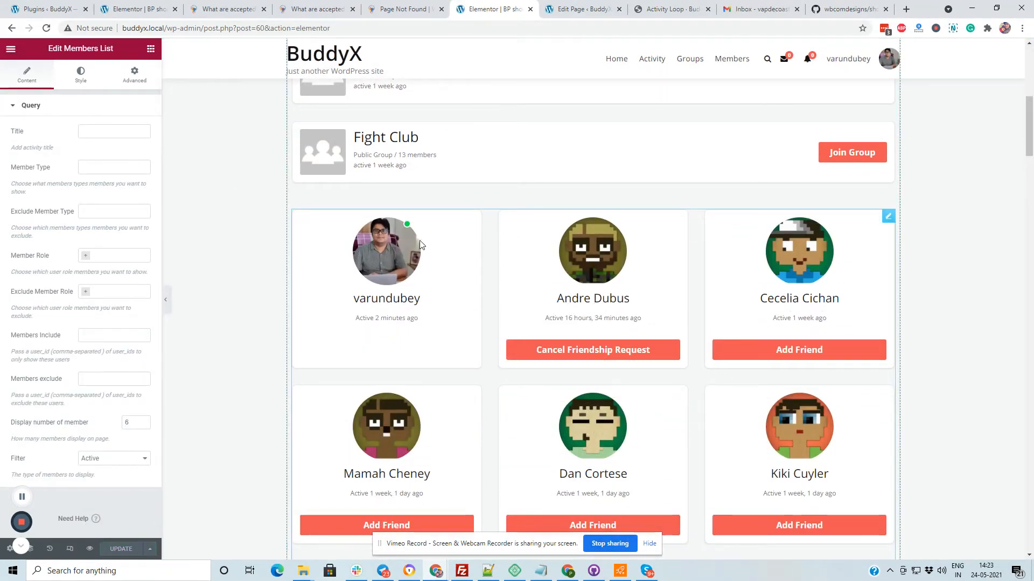
Step: Add Administrator under Exclude Member Role so varundubey drops from the members list
{"action": "scroll", "scroll_direction": "down", "scroll_amount": 3}
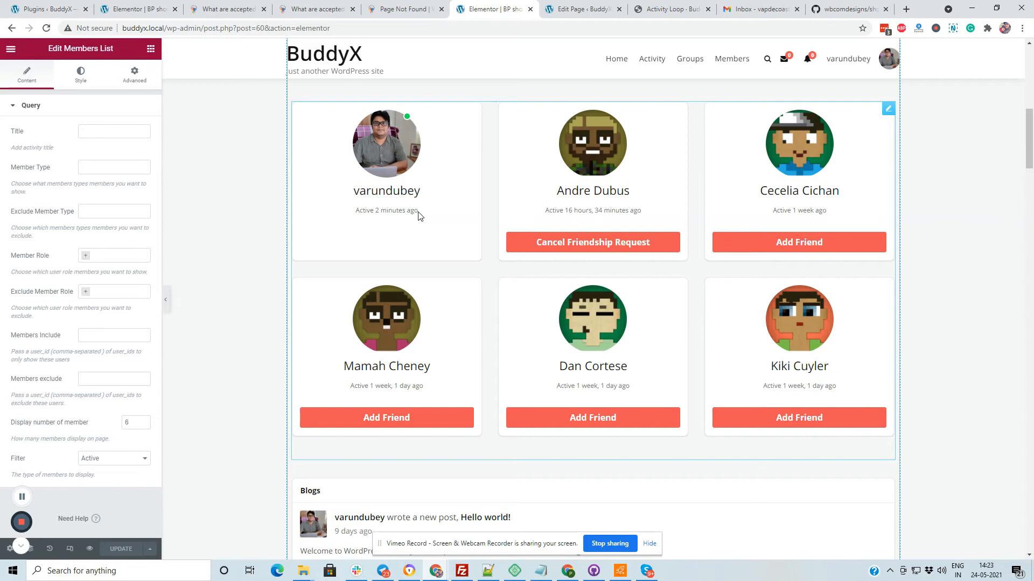
{"action": "mouse_move", "coordinate": [446, 250]}
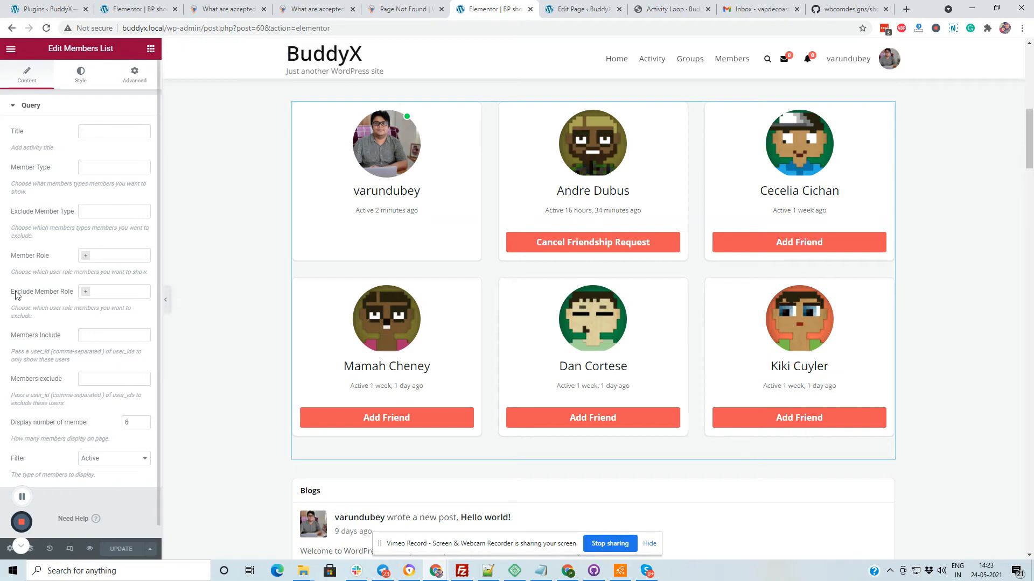
{"action": "mouse_move", "coordinate": [85, 294]}
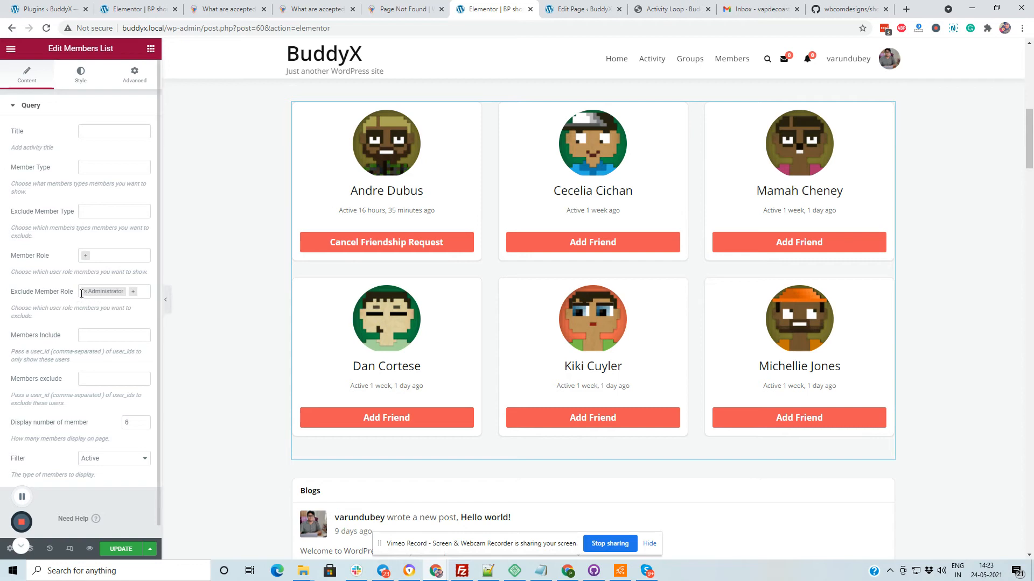
{"action": "left_click", "coordinate": [84, 292]}
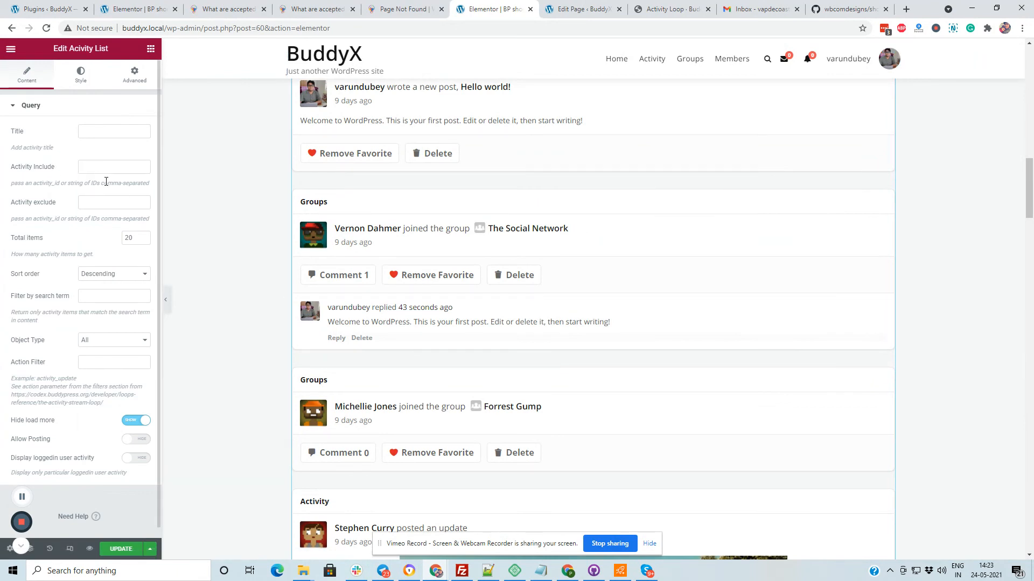
{"action": "mouse_move", "coordinate": [202, 272]}
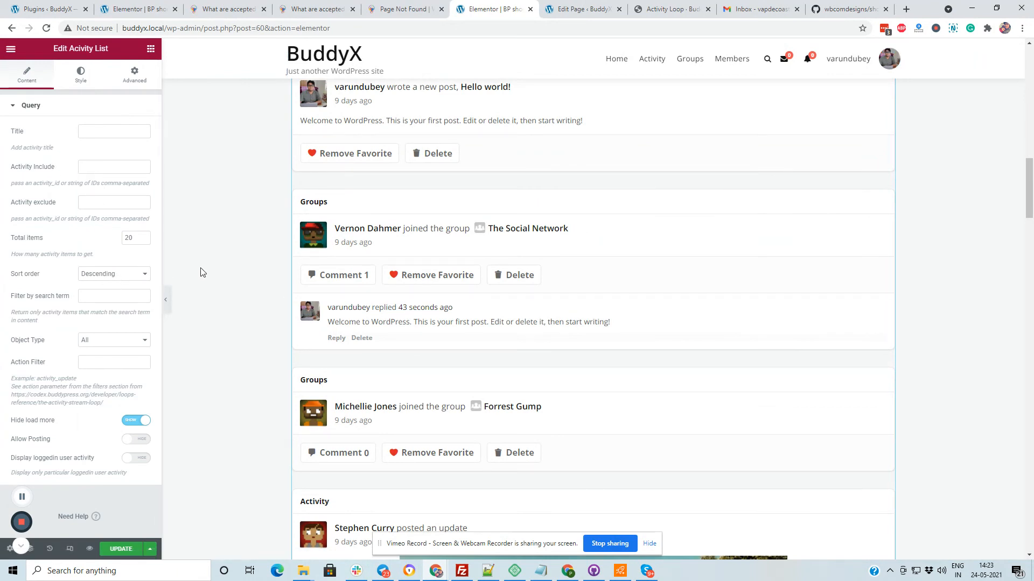
{"action": "mouse_move", "coordinate": [83, 262]}
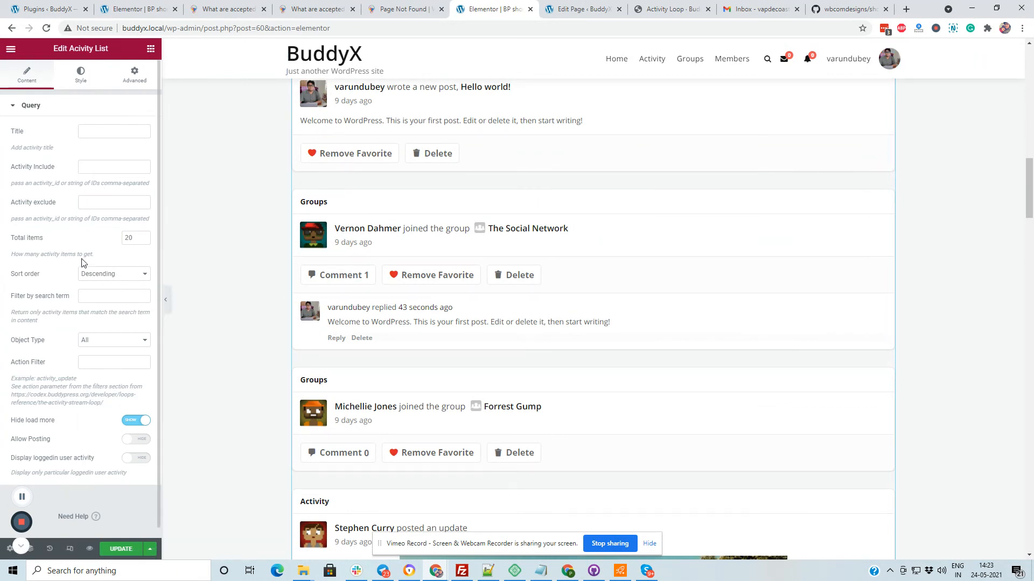
{"action": "mouse_move", "coordinate": [424, 248]}
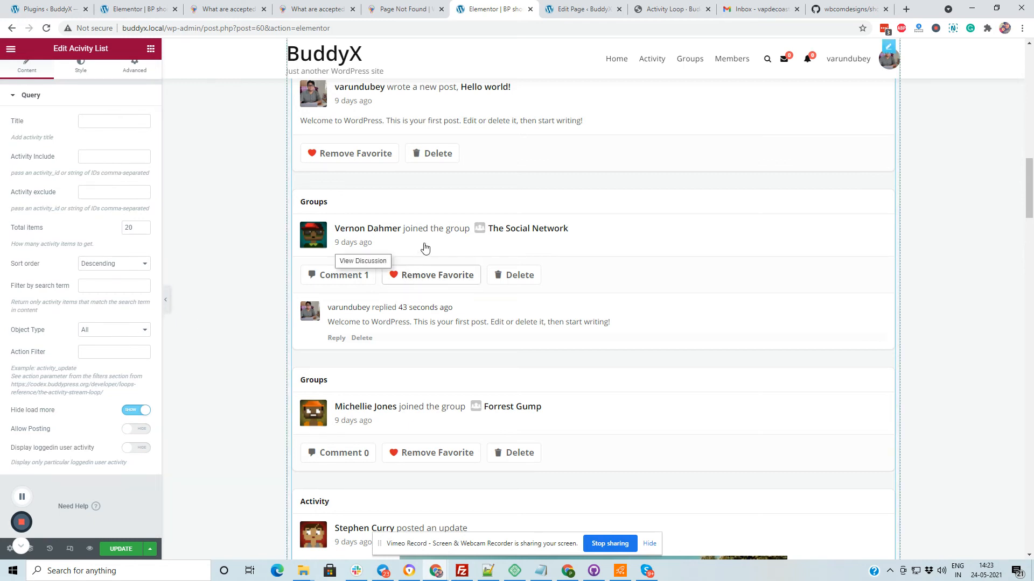
Step: Try Object Type Groups and then Blogs in Edit Activity List
{"action": "left_click", "coordinate": [114, 331]}
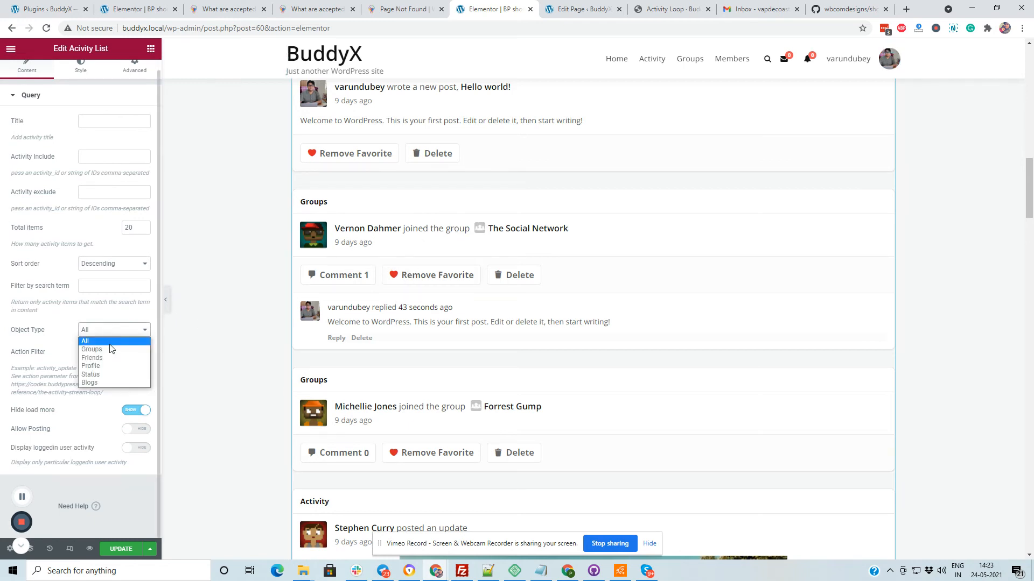
{"action": "left_click", "coordinate": [93, 349]}
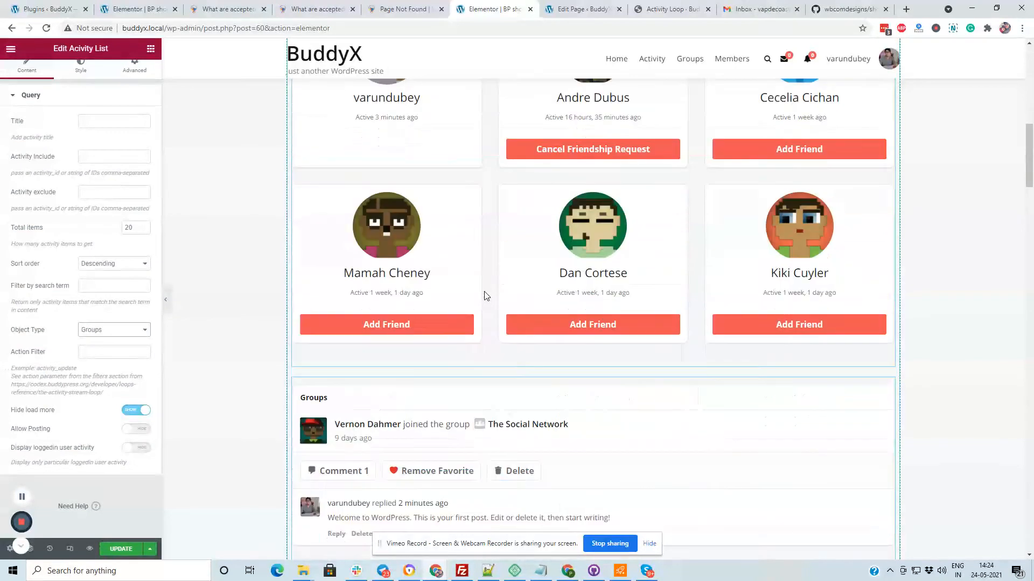
{"action": "scroll", "scroll_direction": "down", "scroll_amount": 3}
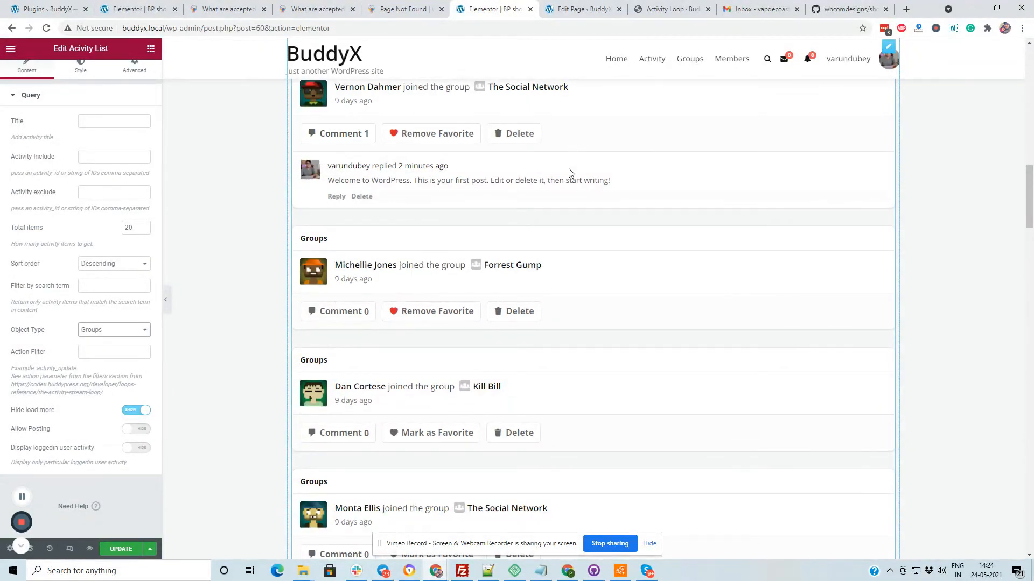
{"action": "left_click", "coordinate": [114, 331]}
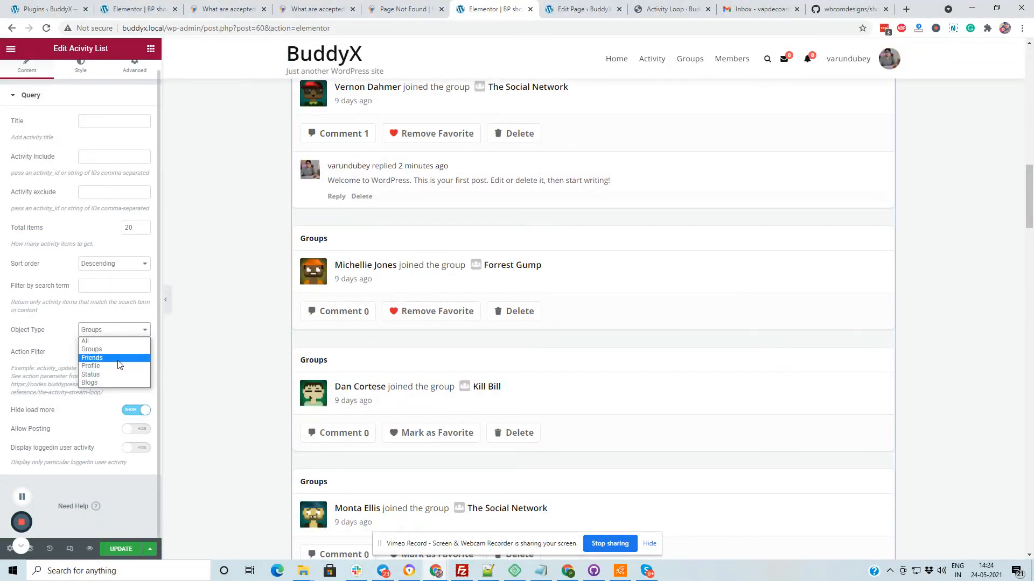
{"action": "left_click", "coordinate": [90, 382]}
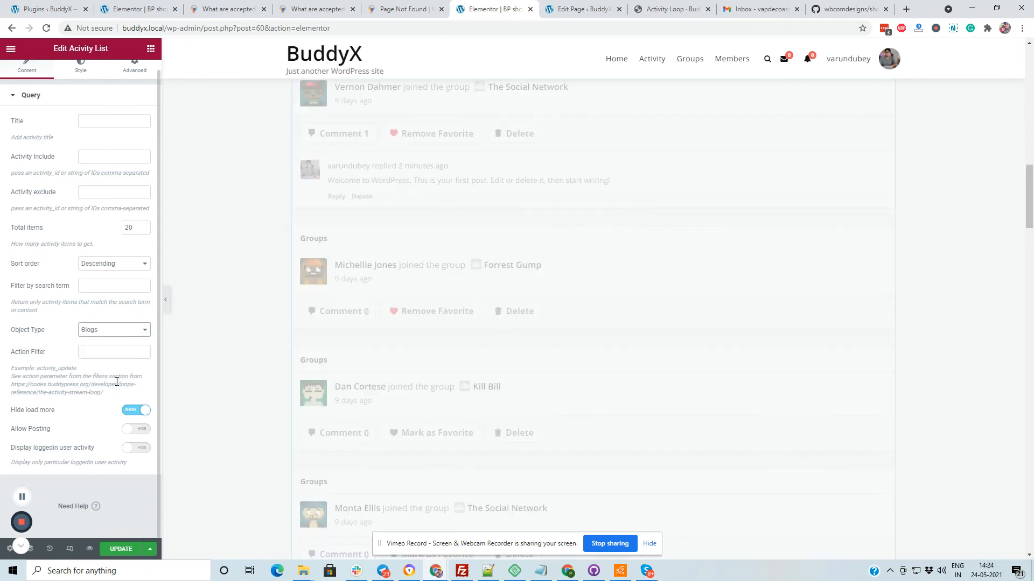
{"action": "scroll", "scroll_direction": "down", "scroll_amount": 3}
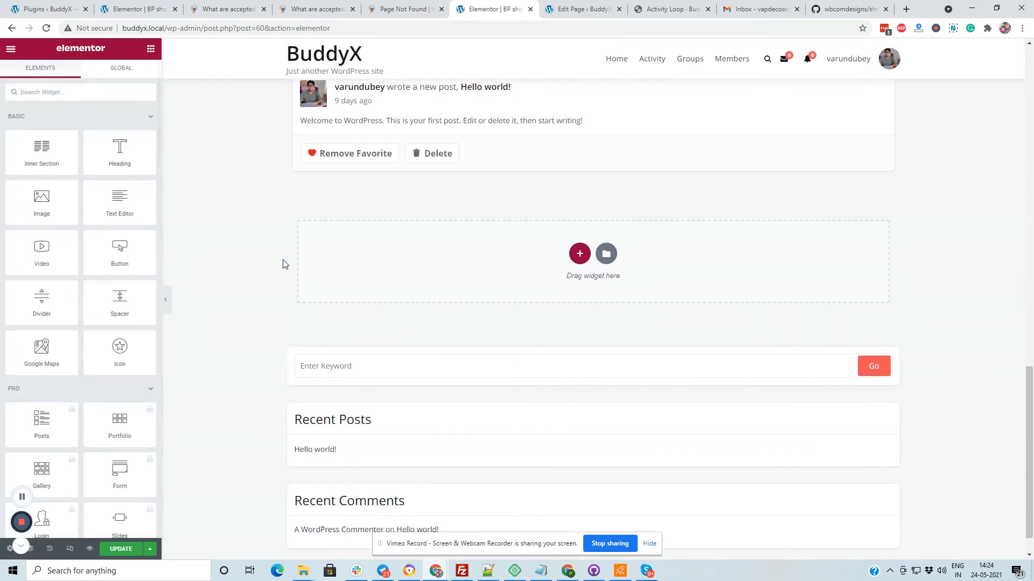
Step: Set Object Type back to All with Allow Posting and loggedin user activity enabled
{"action": "scroll", "scroll_direction": "down", "scroll_amount": 3}
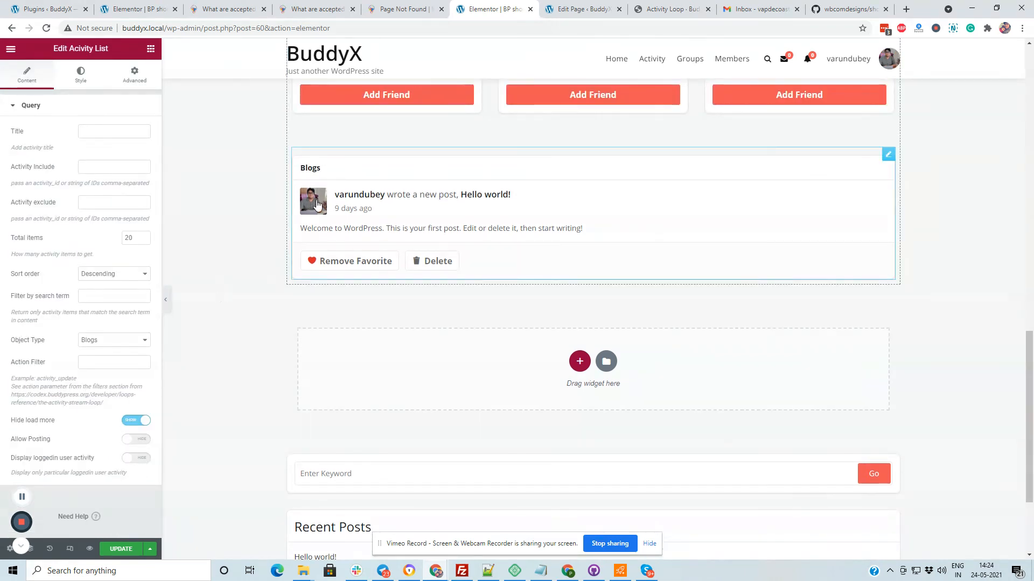
{"action": "left_click", "coordinate": [114, 339]}
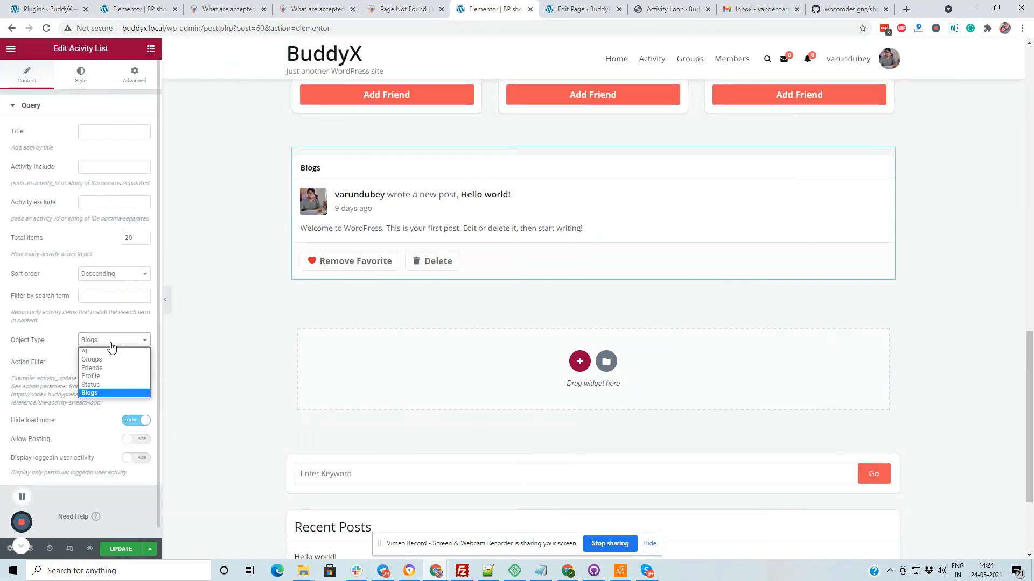
{"action": "left_click", "coordinate": [84, 351]}
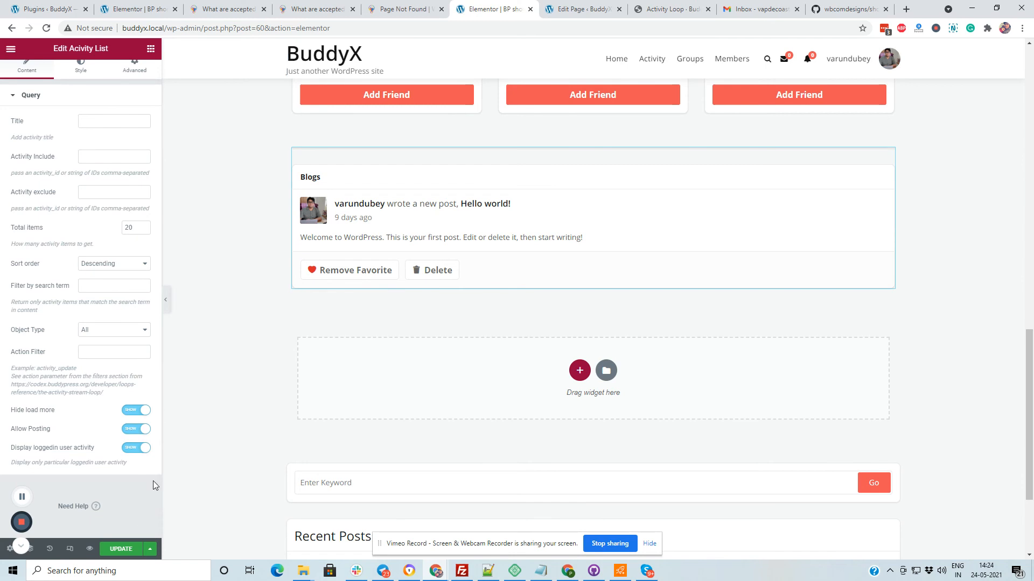
Step: View the updated page live and post a welcome status update from the 'What's new' box
{"action": "left_click", "coordinate": [13, 48]}
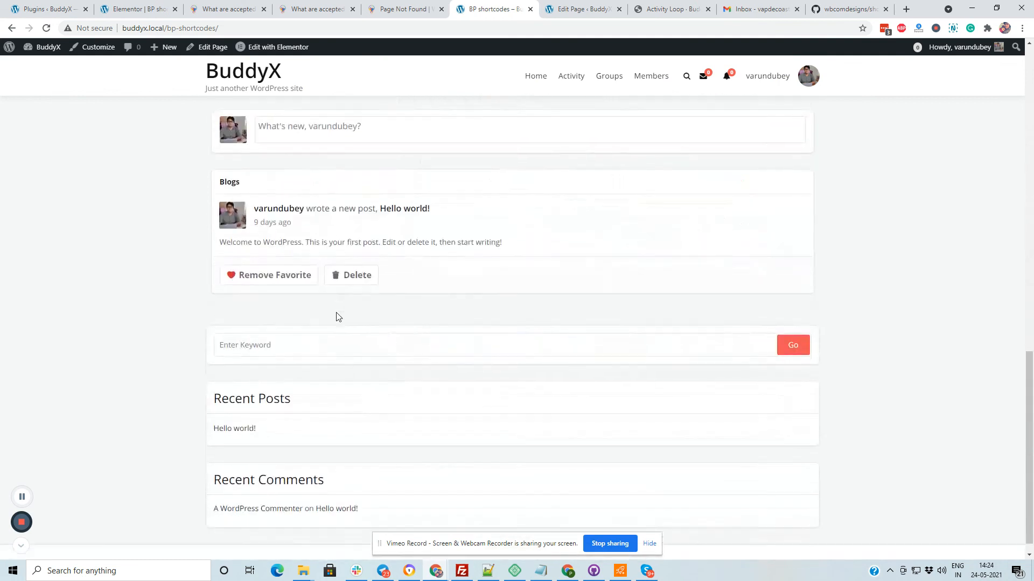
{"action": "scroll", "scroll_direction": "up", "scroll_amount": 3}
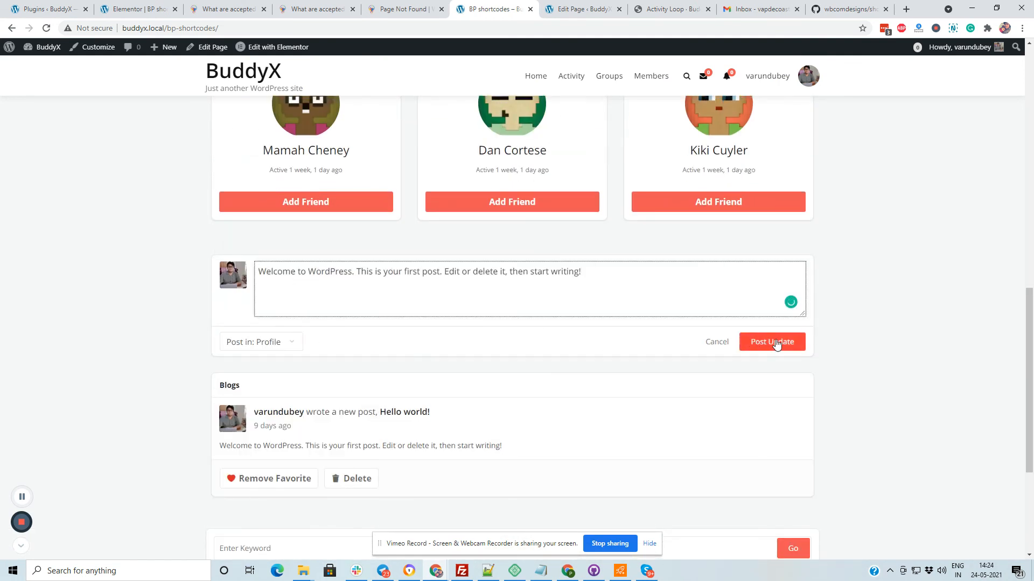
{"action": "left_click", "coordinate": [772, 343]}
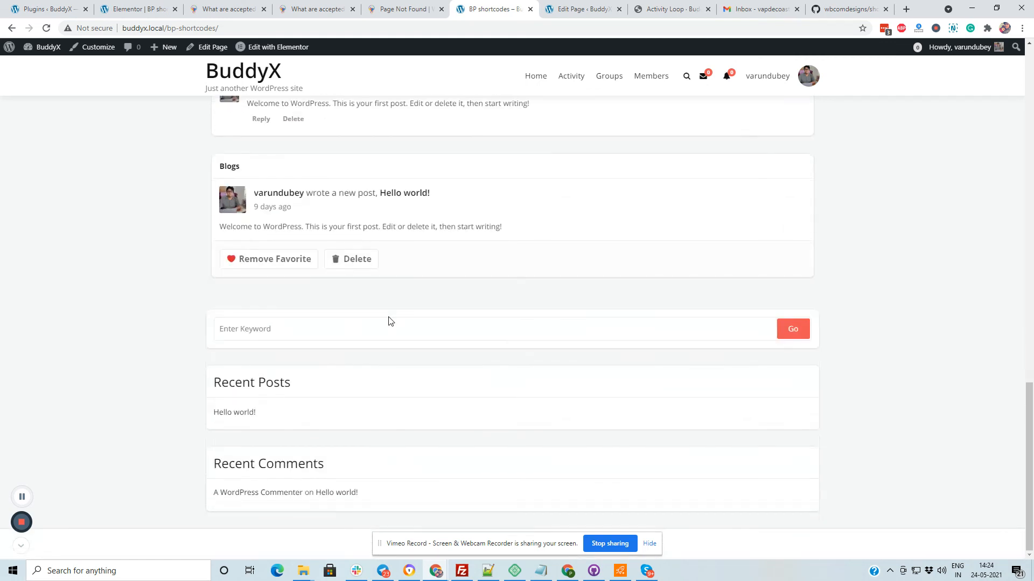
{"action": "mouse_move", "coordinate": [397, 306]}
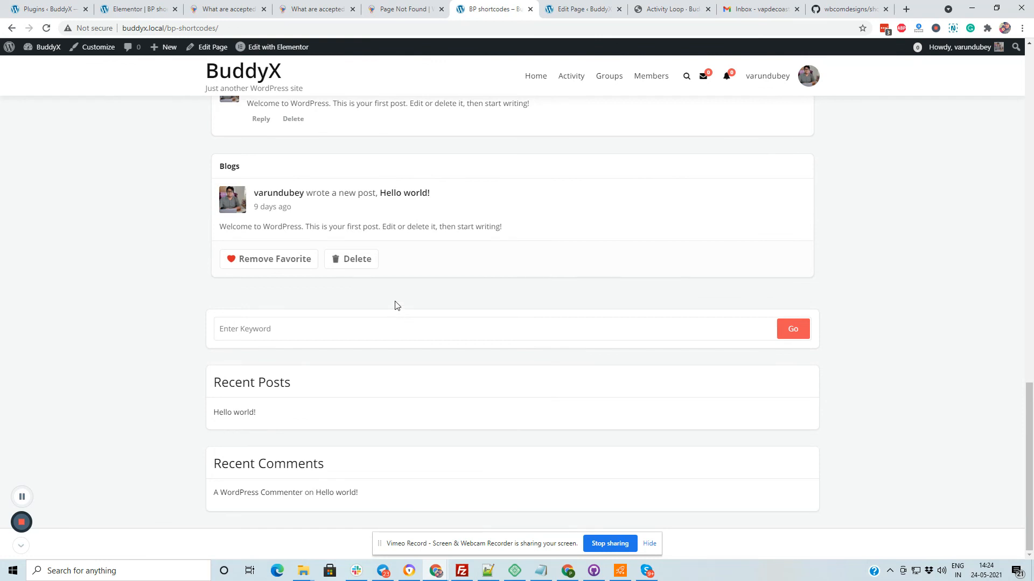
{"action": "mouse_move", "coordinate": [454, 312]}
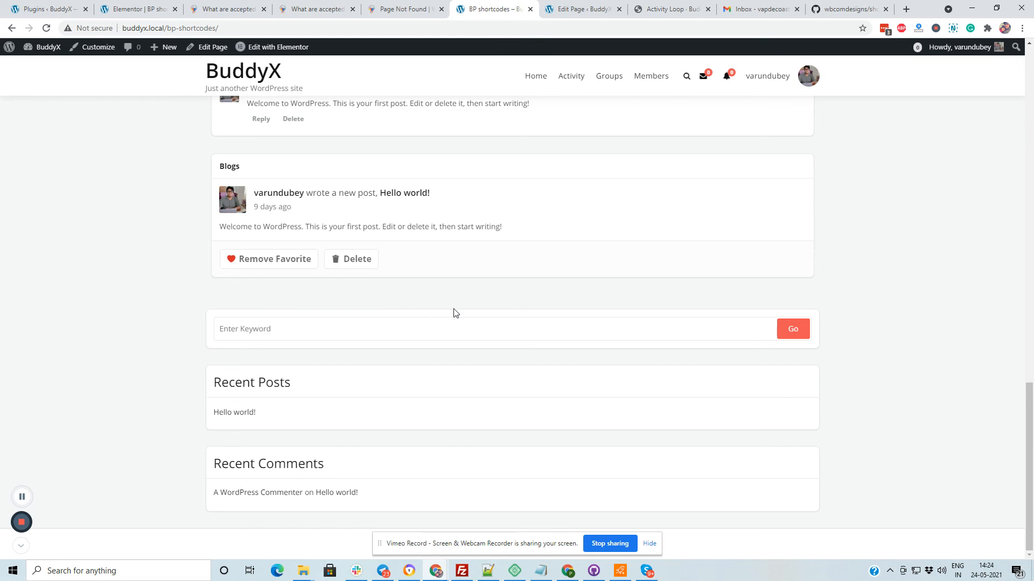